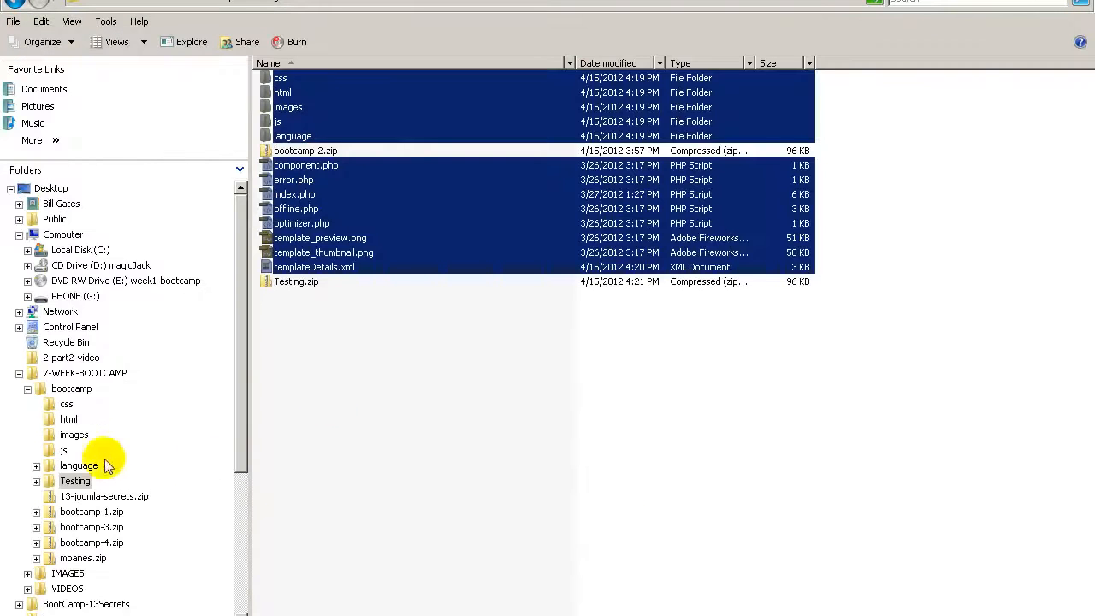
- Clear the bootcamp folder so only bootcamp-3.zip remains alongside the Testing folder check
left_click(71, 388)
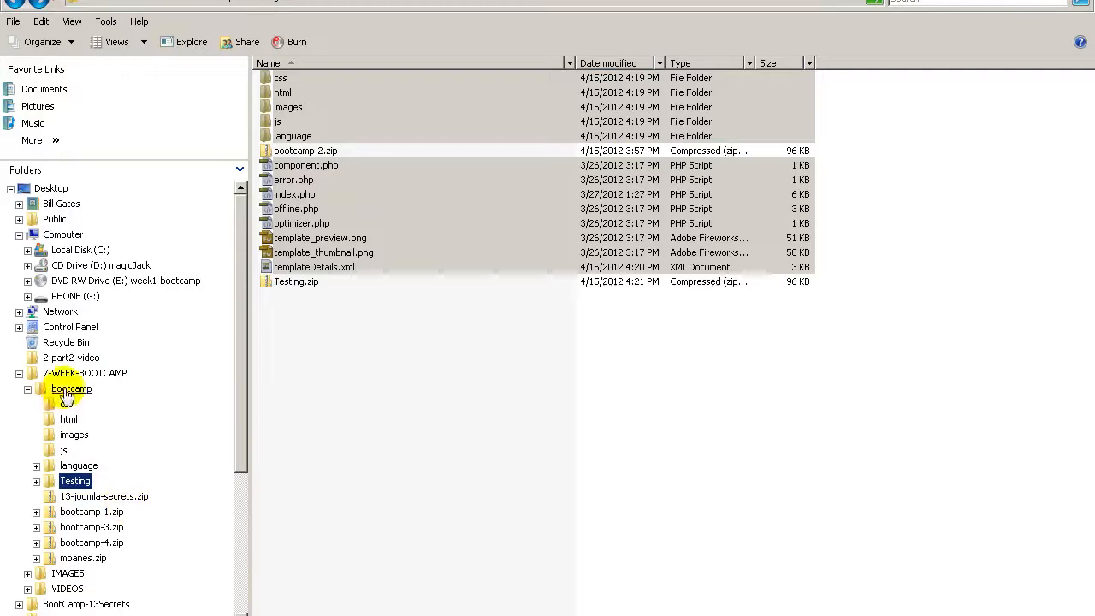
left_click(116, 42)
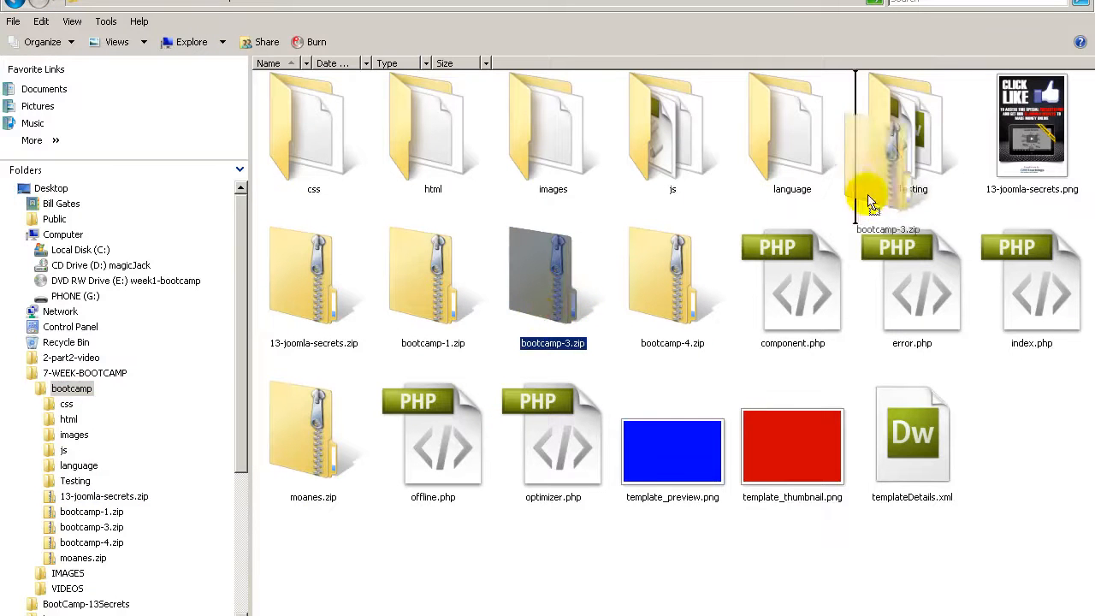
left_click(116, 41)
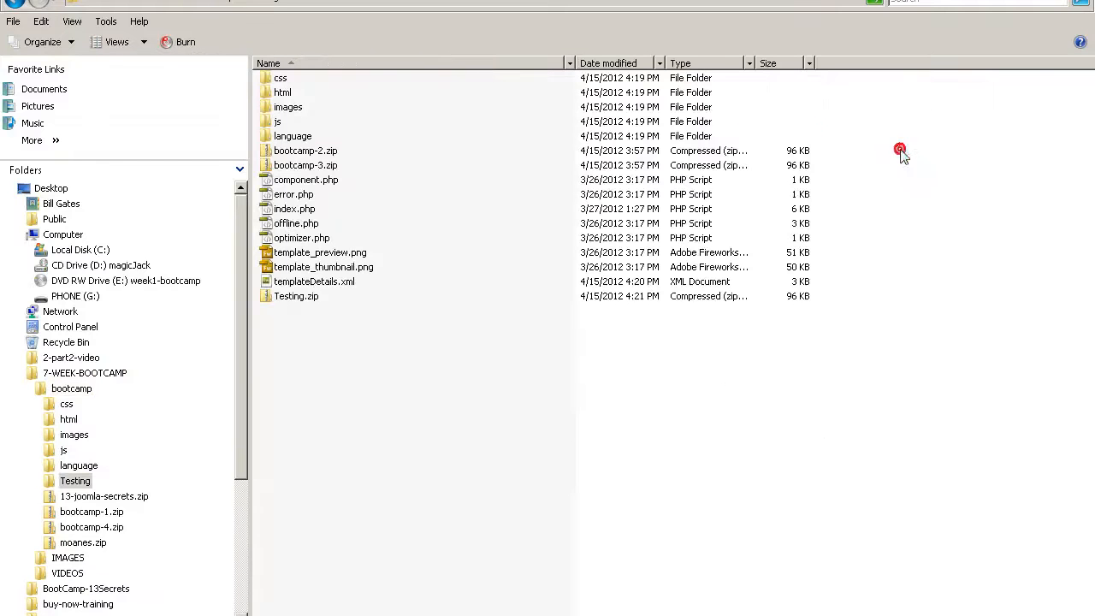
mouse_move(381, 222)
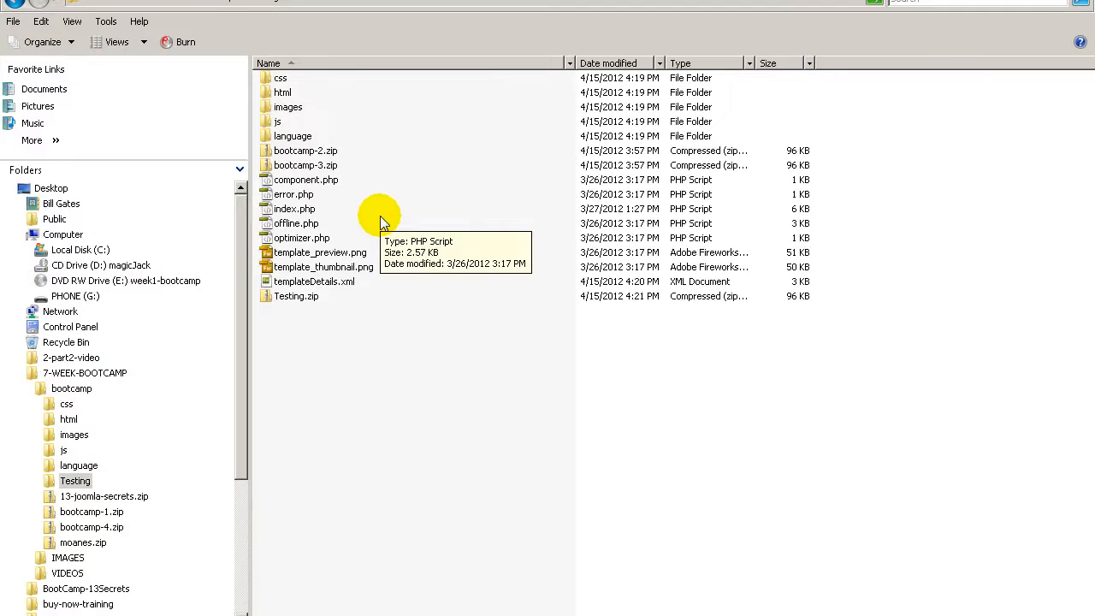
mouse_move(351, 224)
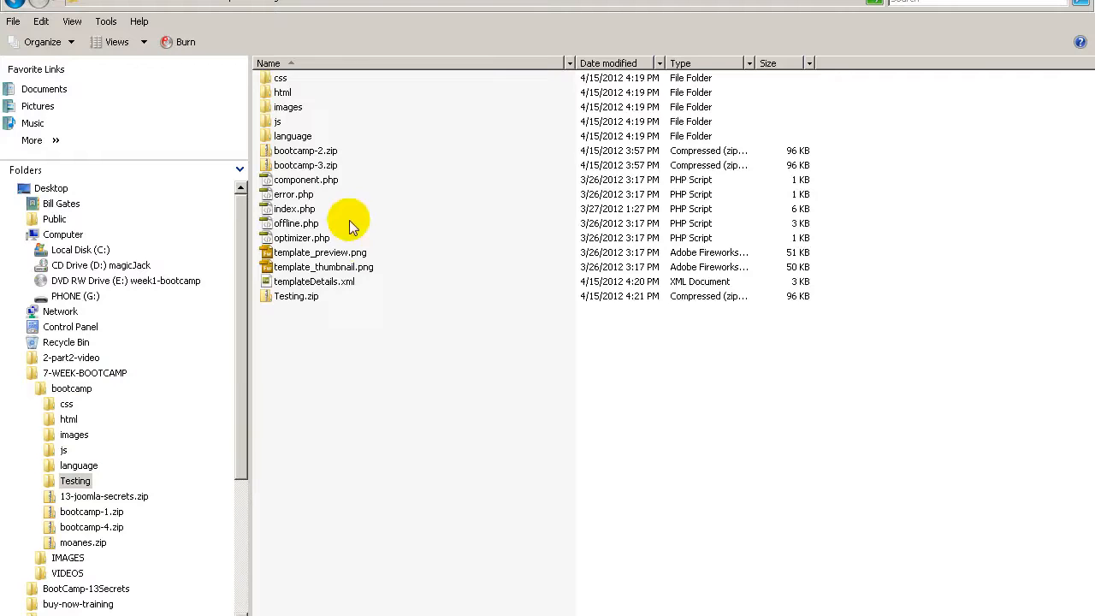
key("ctrl+a")
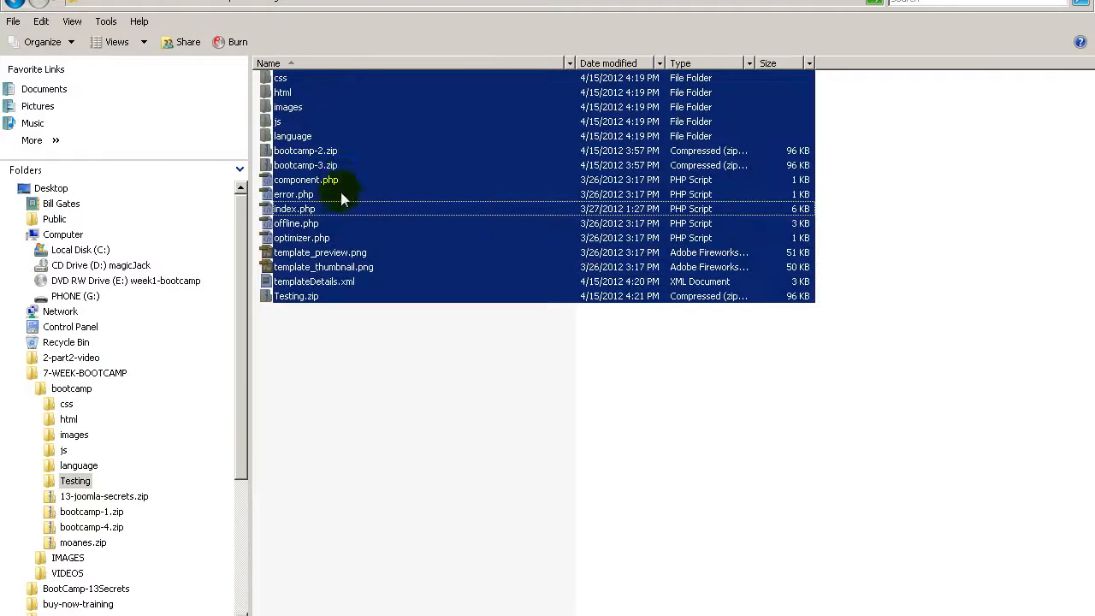
left_click(305, 165)
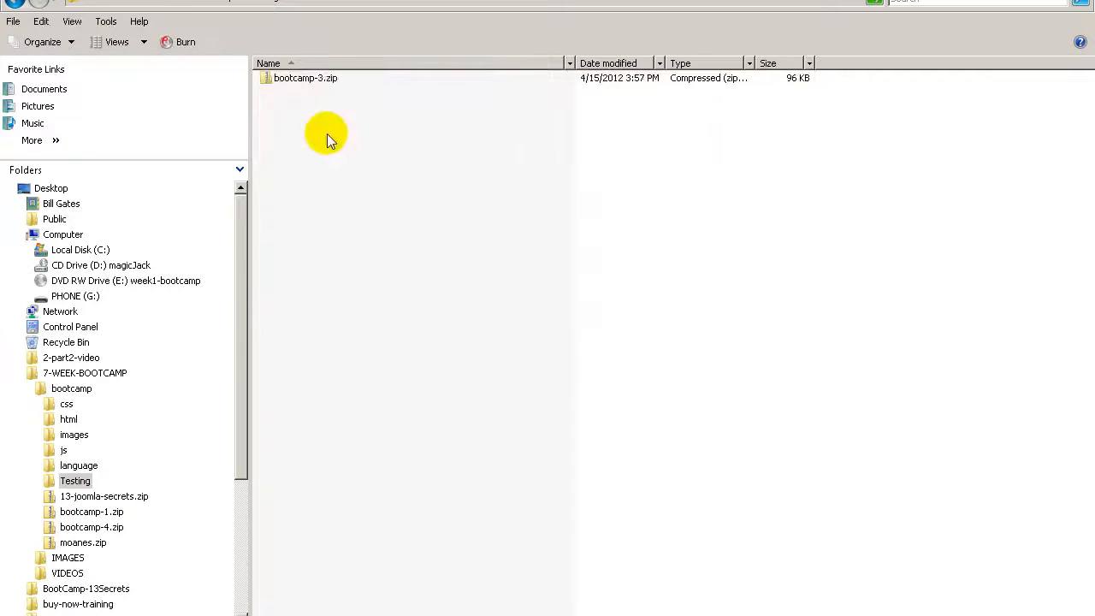
right_click(305, 78)
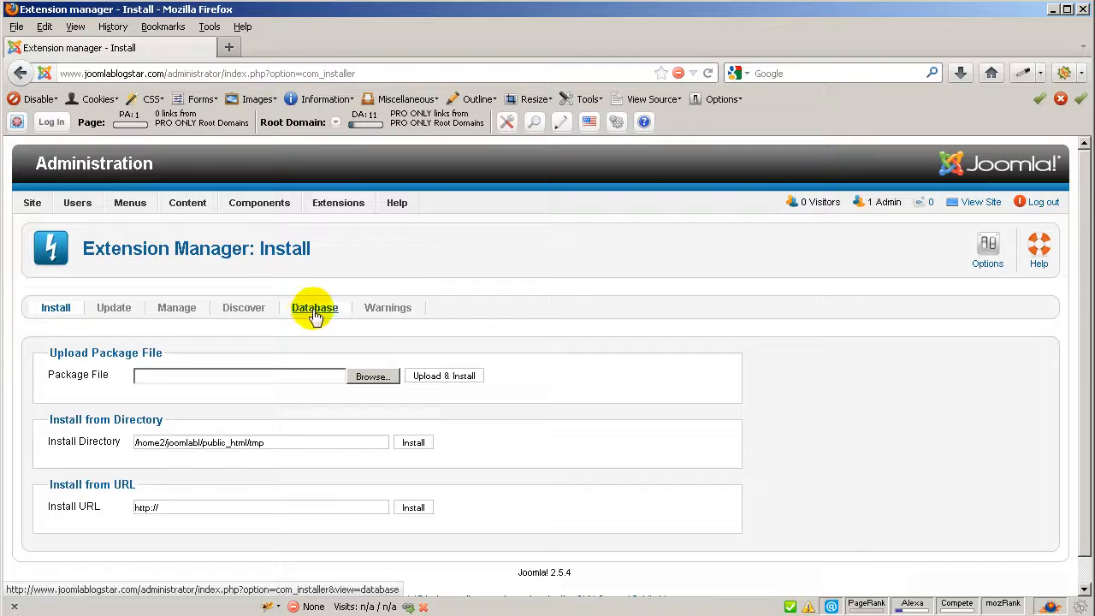
- Set Beez5 - Default as the default site style in Template Manager, then return to the installer
left_click(337, 202)
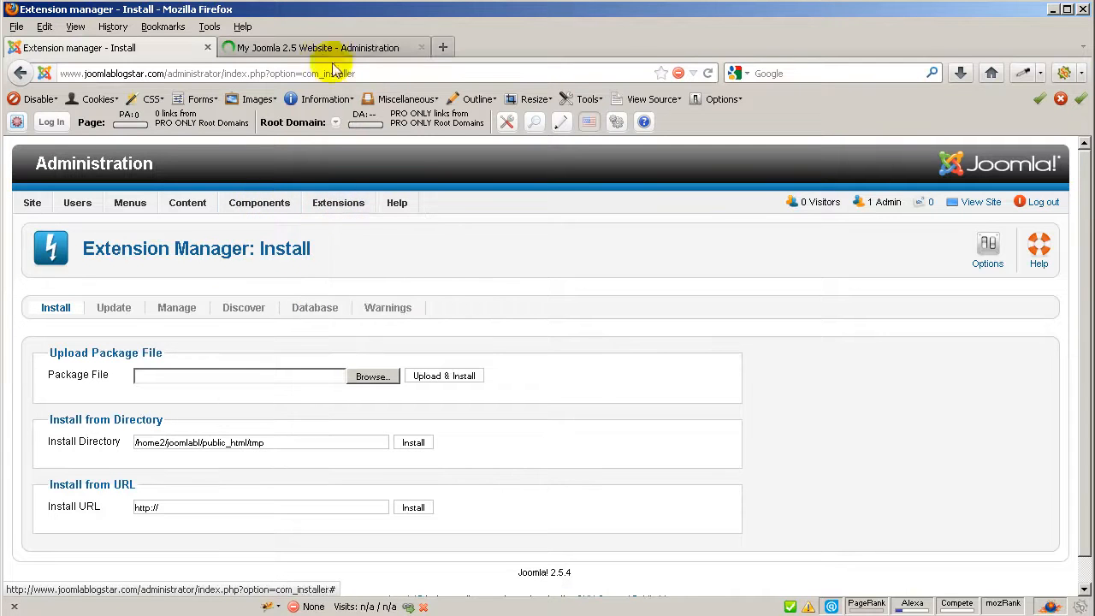
left_click(324, 47)
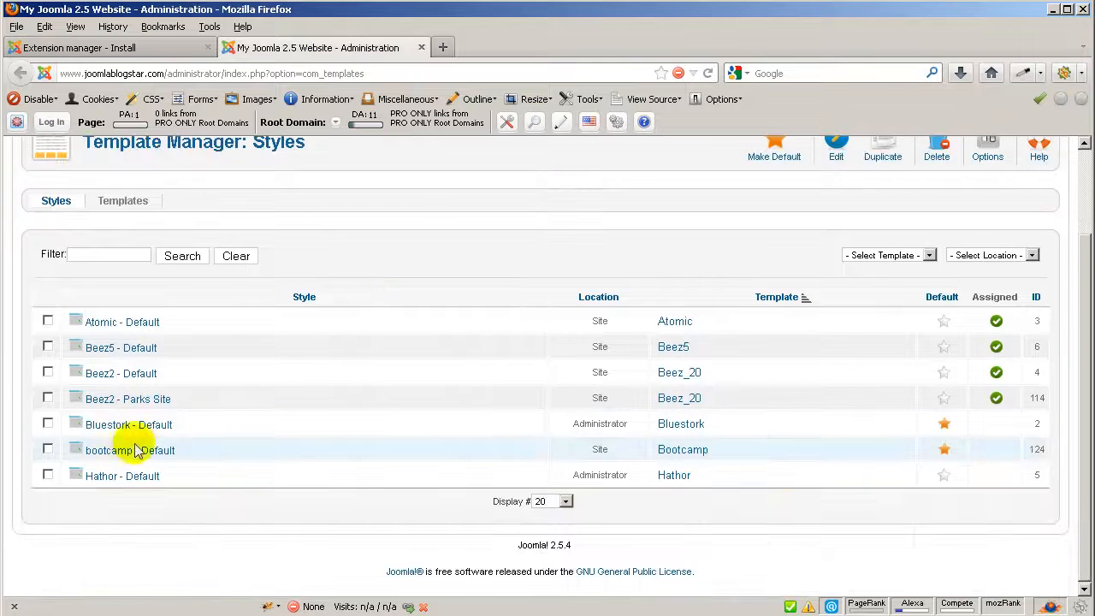
left_click(48, 347)
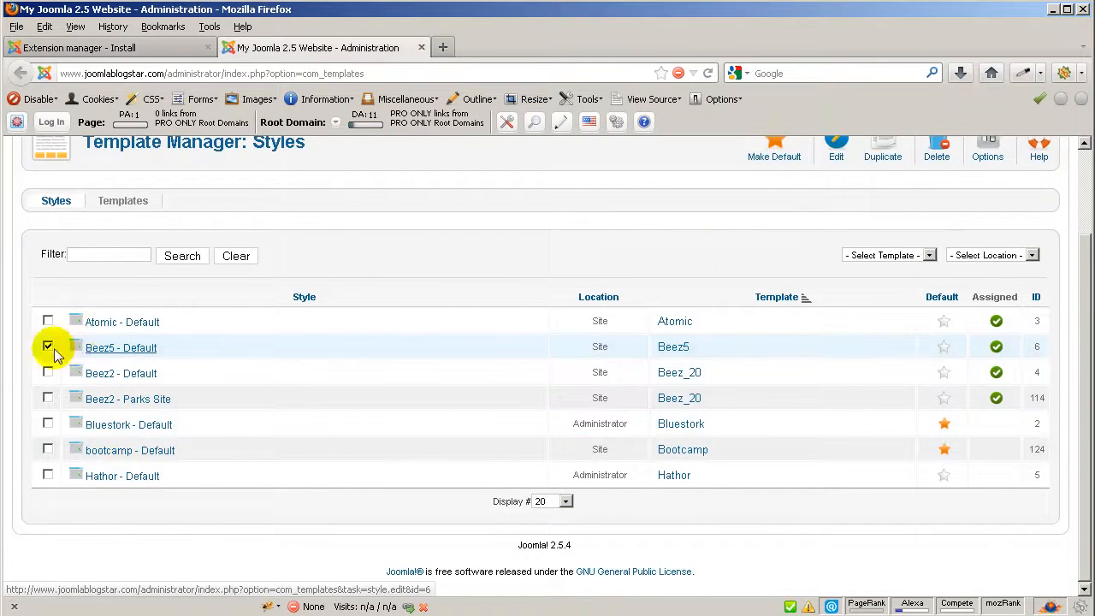
scroll("up", 3)
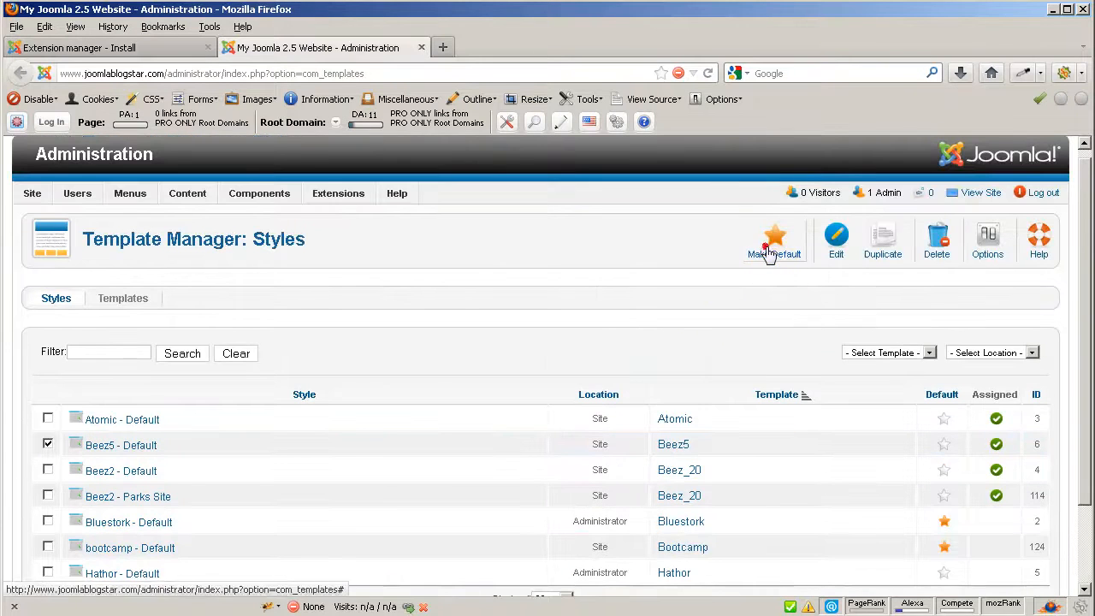
left_click(774, 239)
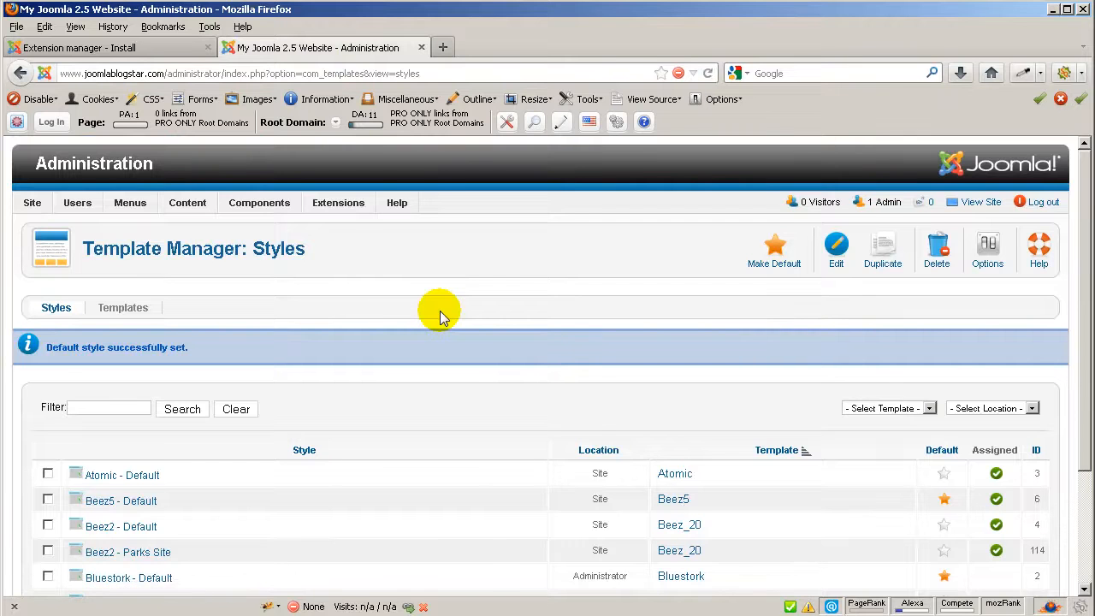
left_click(338, 203)
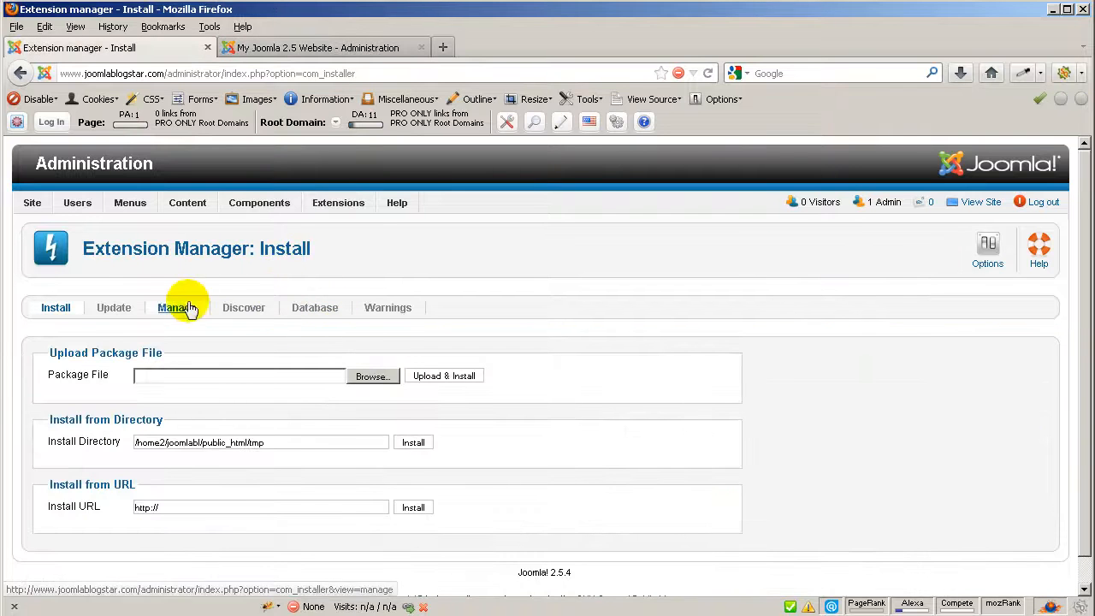
- Uninstall the bootcamp template from the Manage list and go back to the Install page
left_click(176, 307)
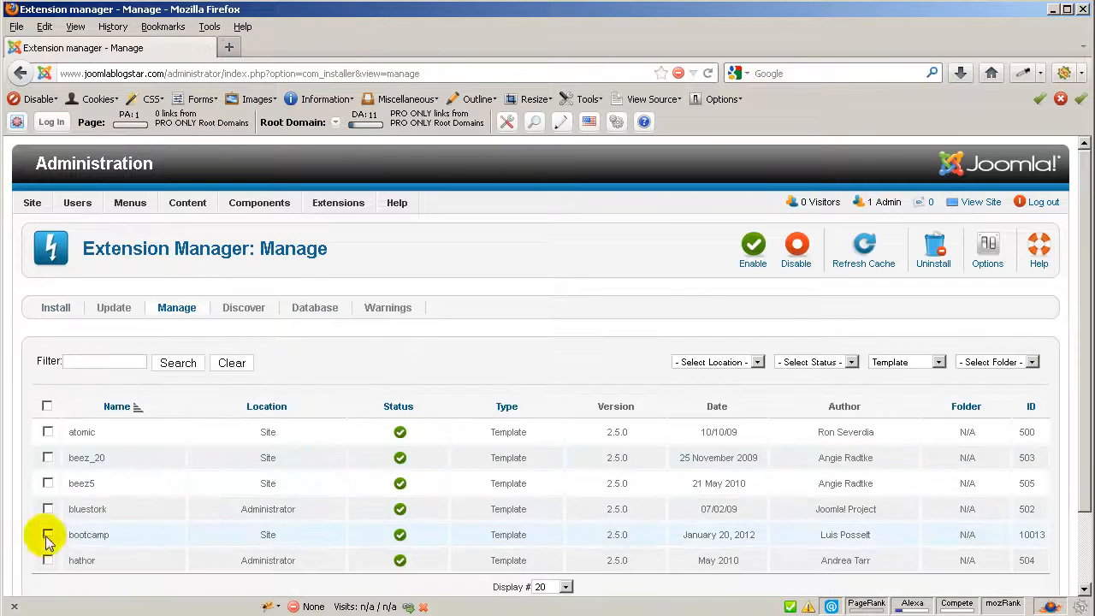
left_click(48, 534)
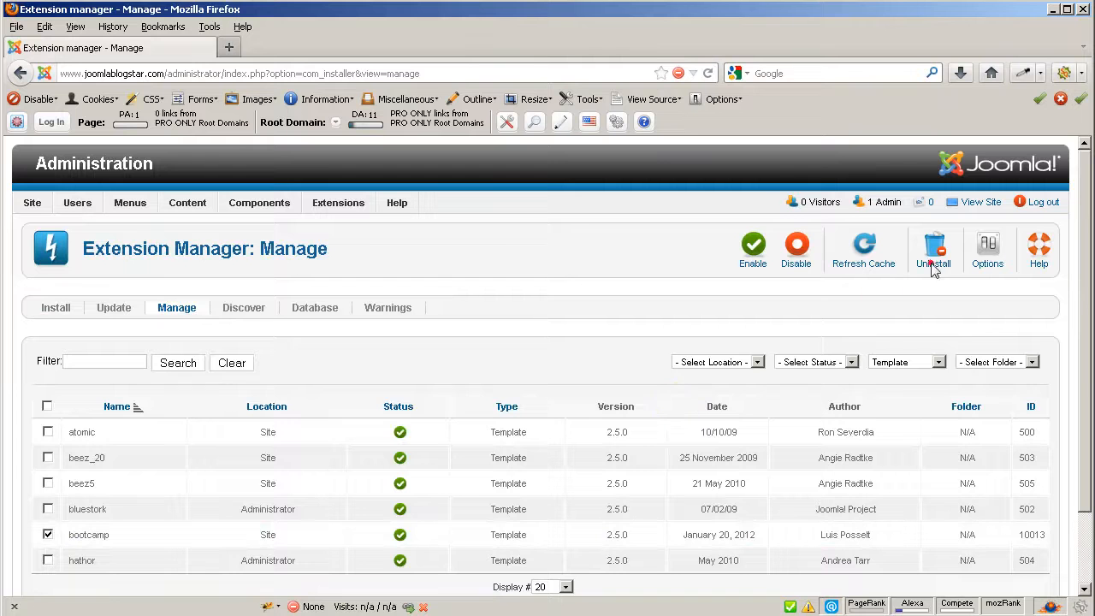
left_click(933, 248)
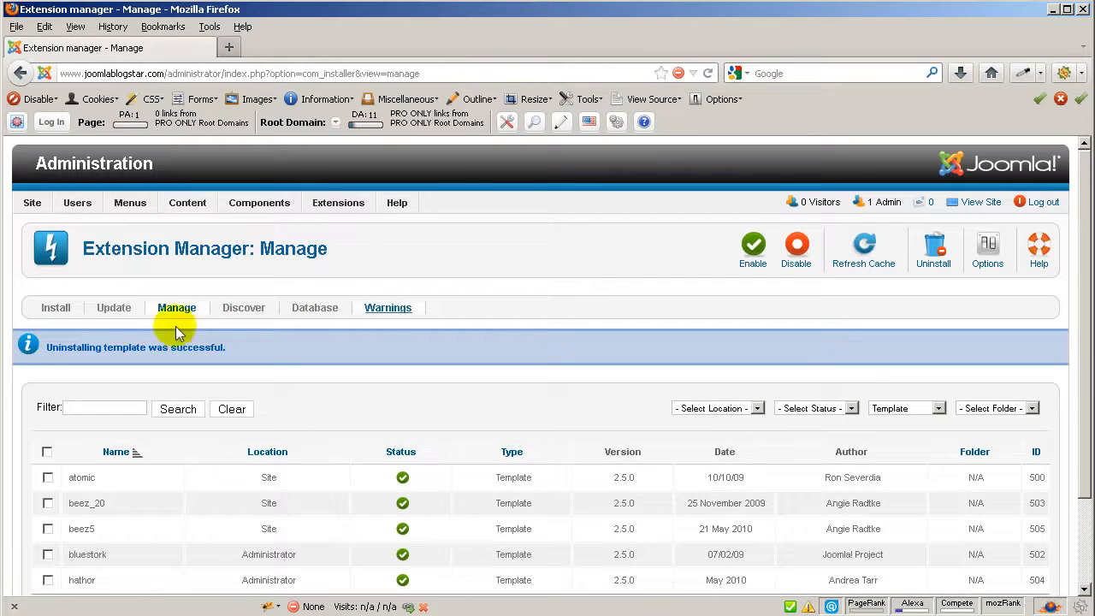
left_click(55, 307)
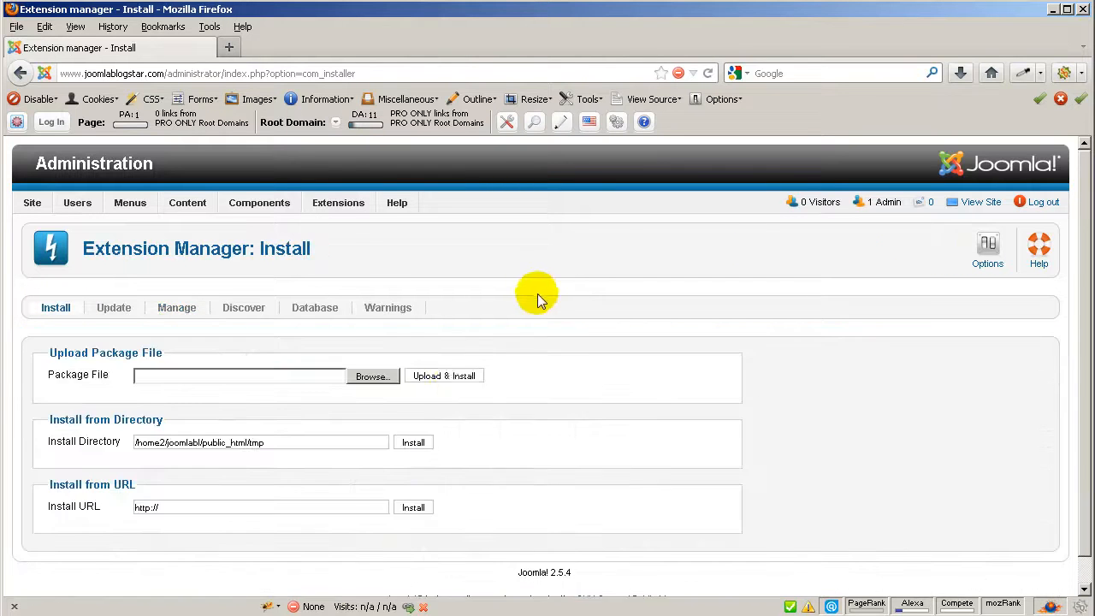
- Upload bootcamp-3.zip from the Testing folder; install fails reporting template_thumbnail.png missing
left_click(373, 376)
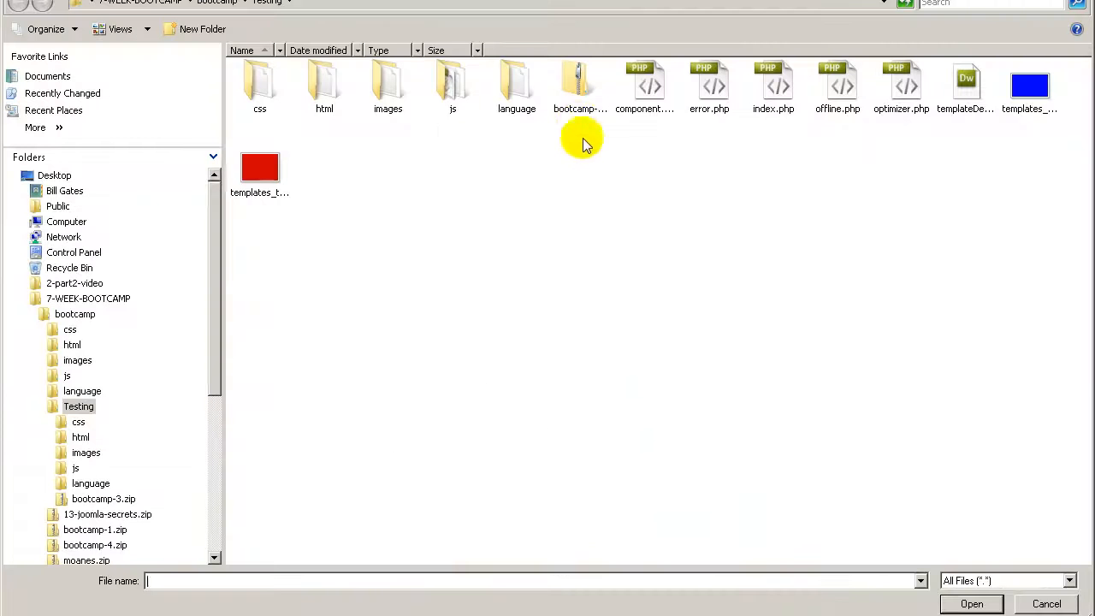
left_click(580, 85)
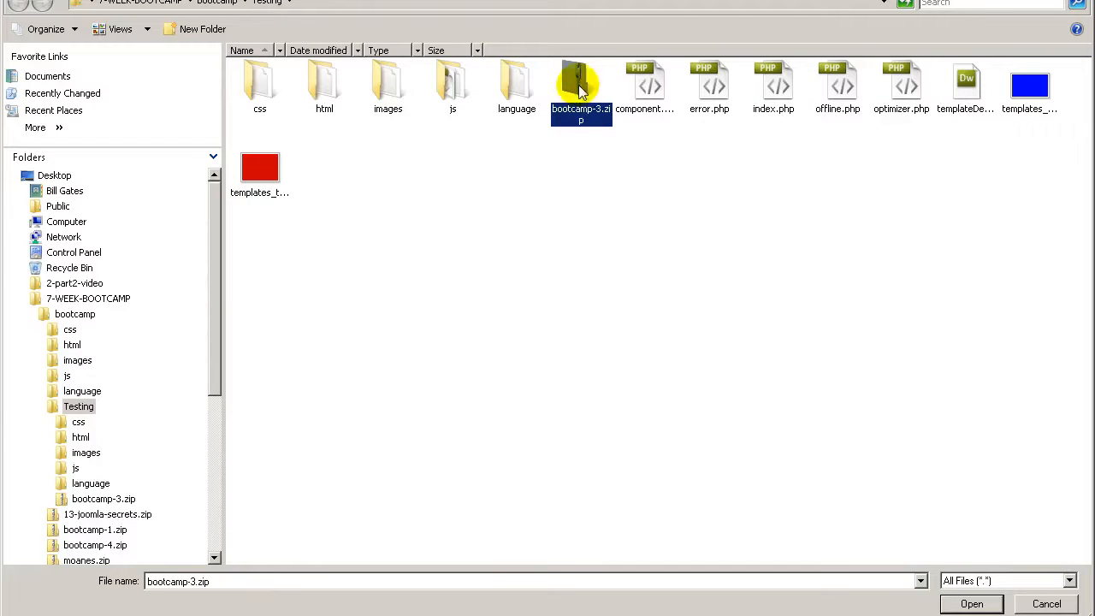
left_click(970, 603)
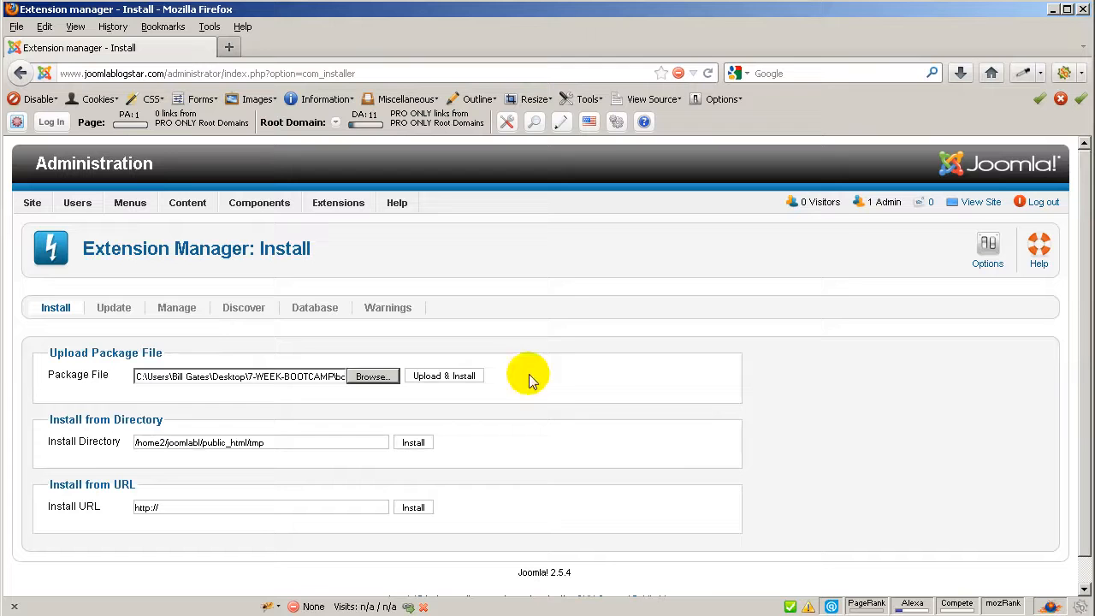
mouse_move(575, 315)
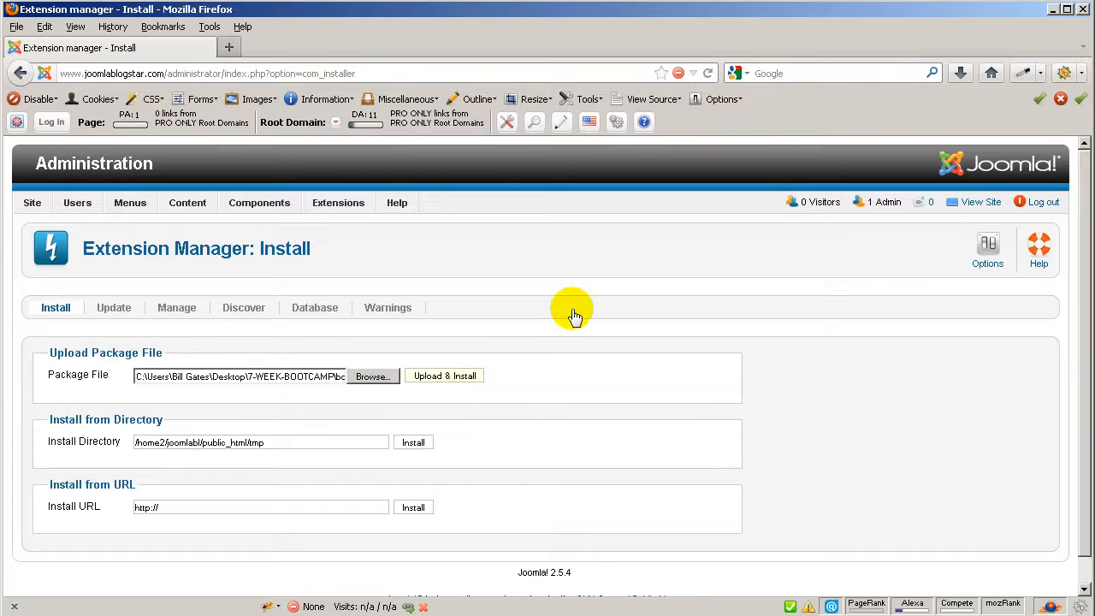
left_click(443, 375)
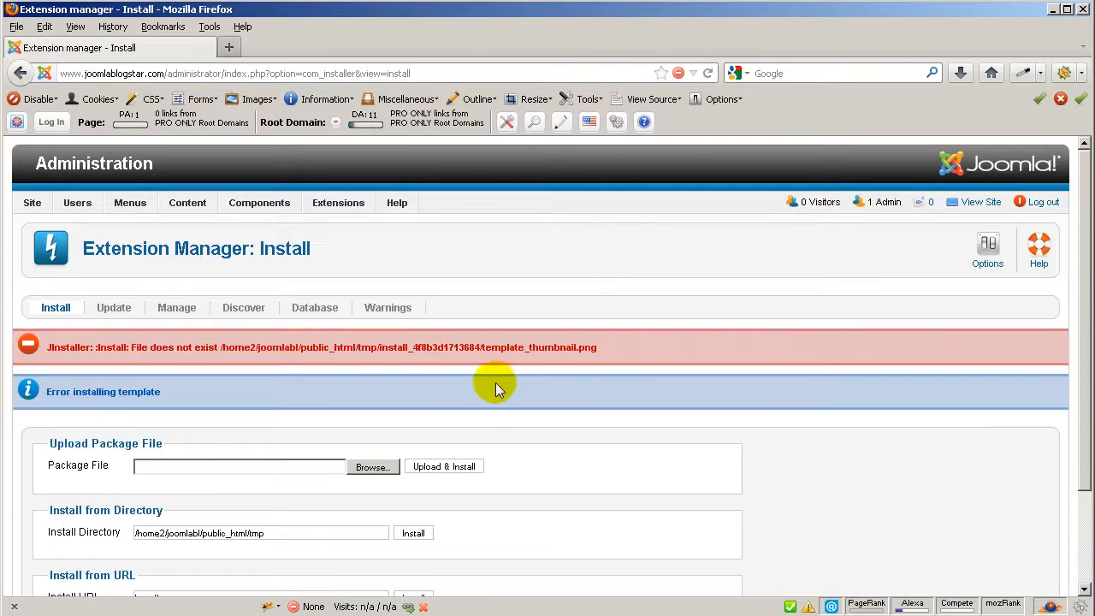
mouse_move(479, 347)
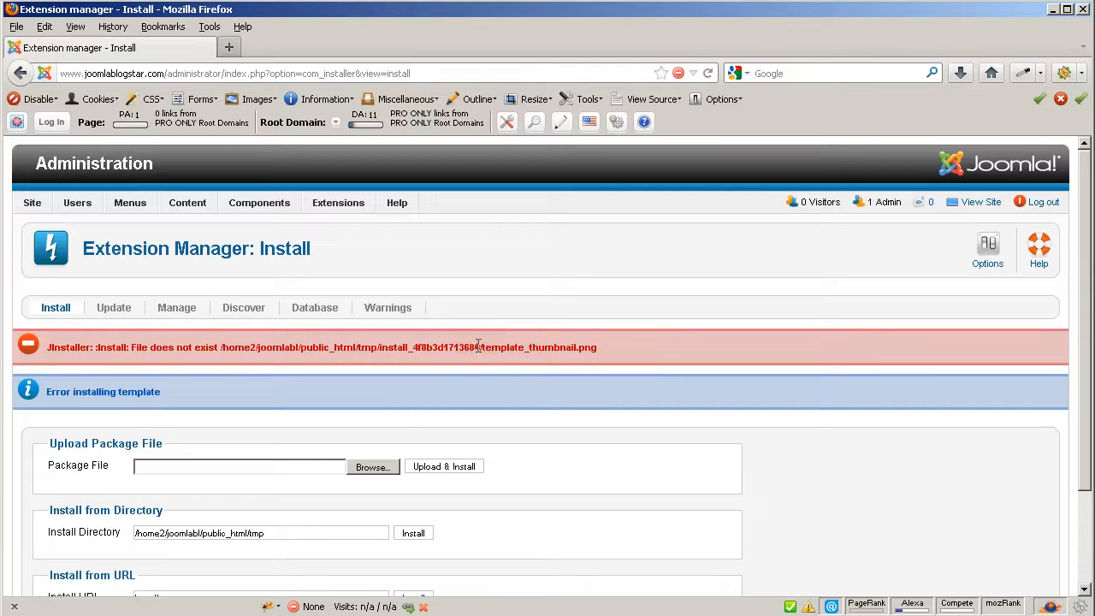
double_click(171, 346)
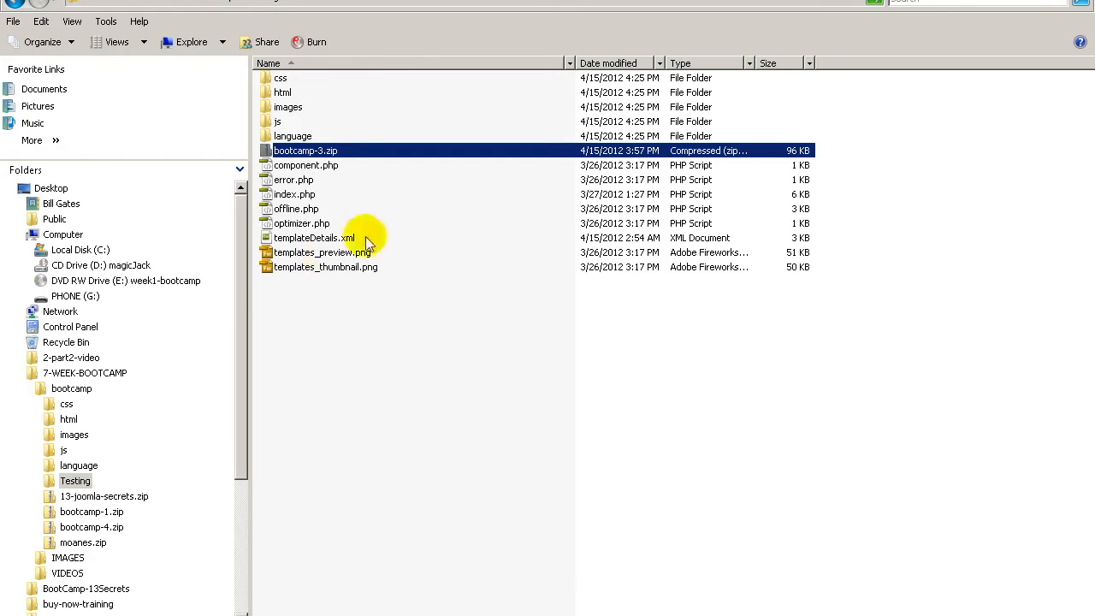
mouse_move(332, 280)
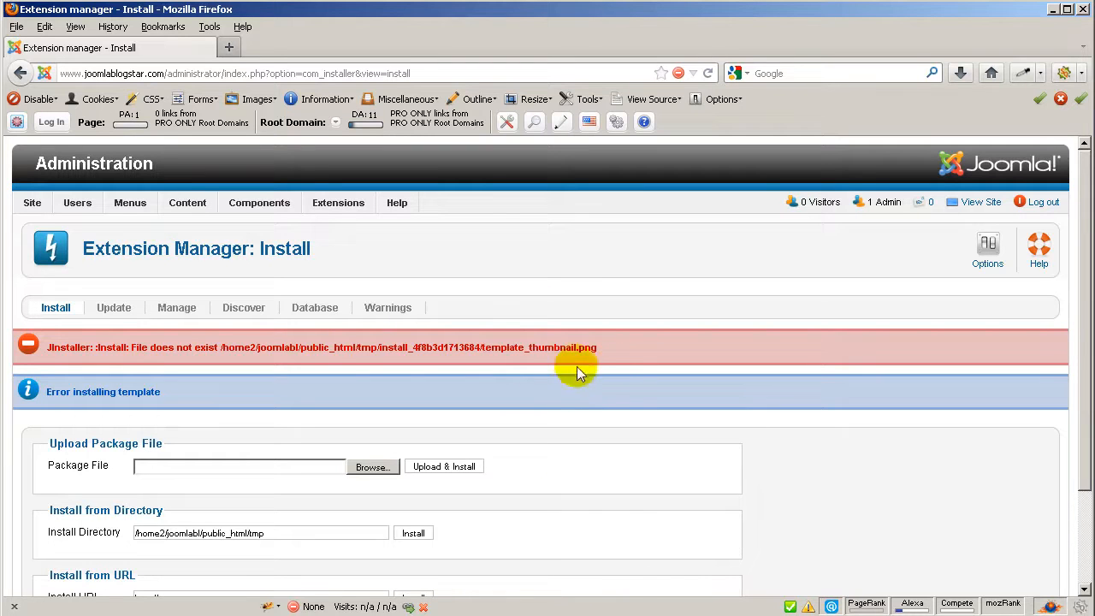
- Rename the images to template_preview.png and template_thumbnail.png, then load templateDetails.xml in the editor
double_click(537, 347)
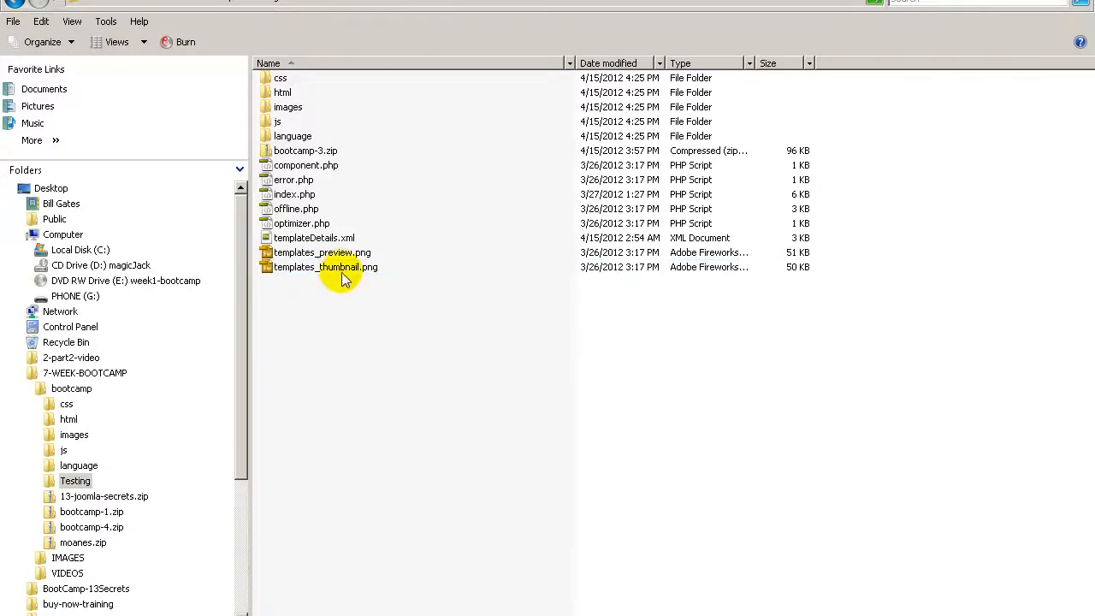
left_click(325, 266)
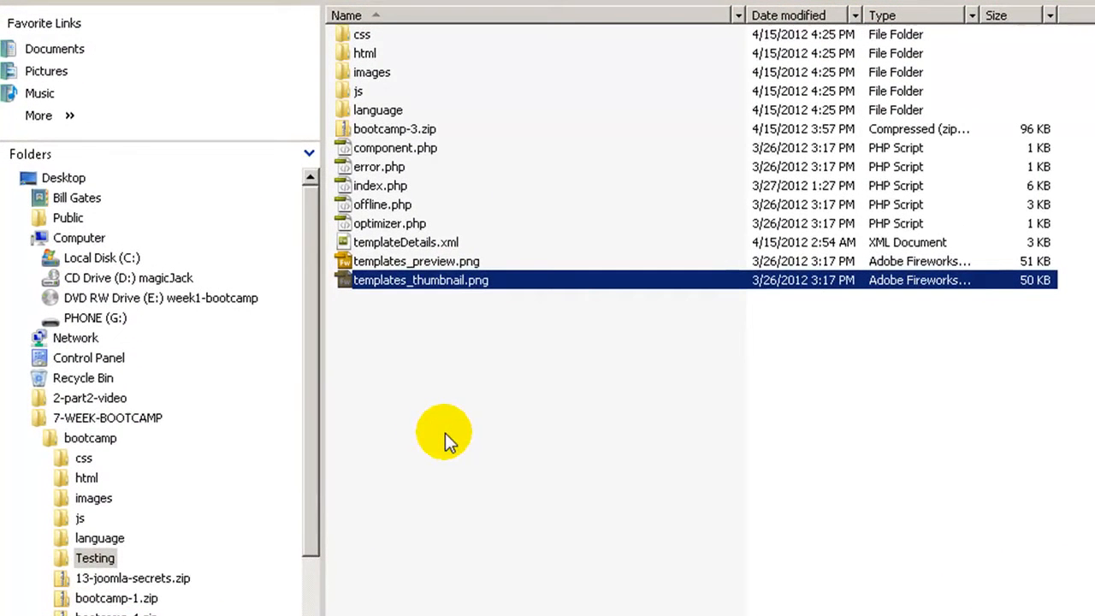
mouse_move(440, 410)
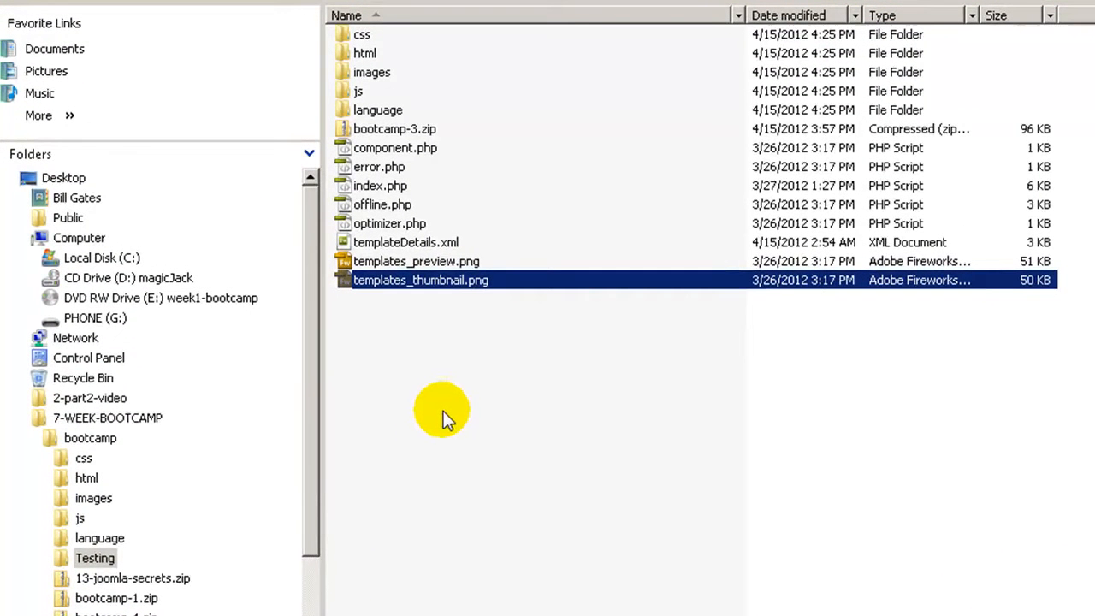
left_click(416, 261)
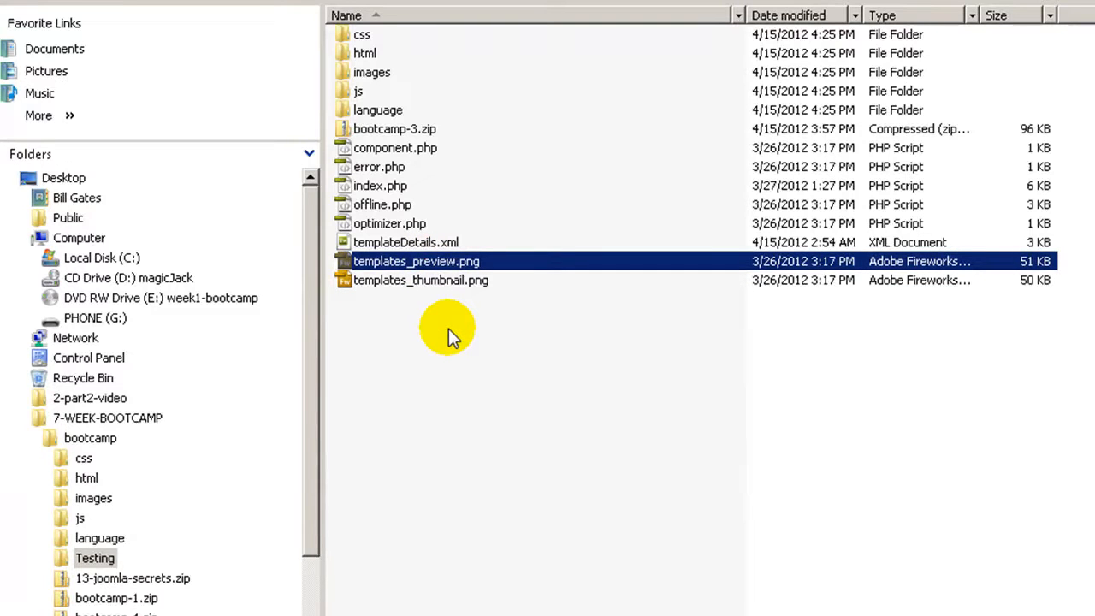
mouse_move(419, 308)
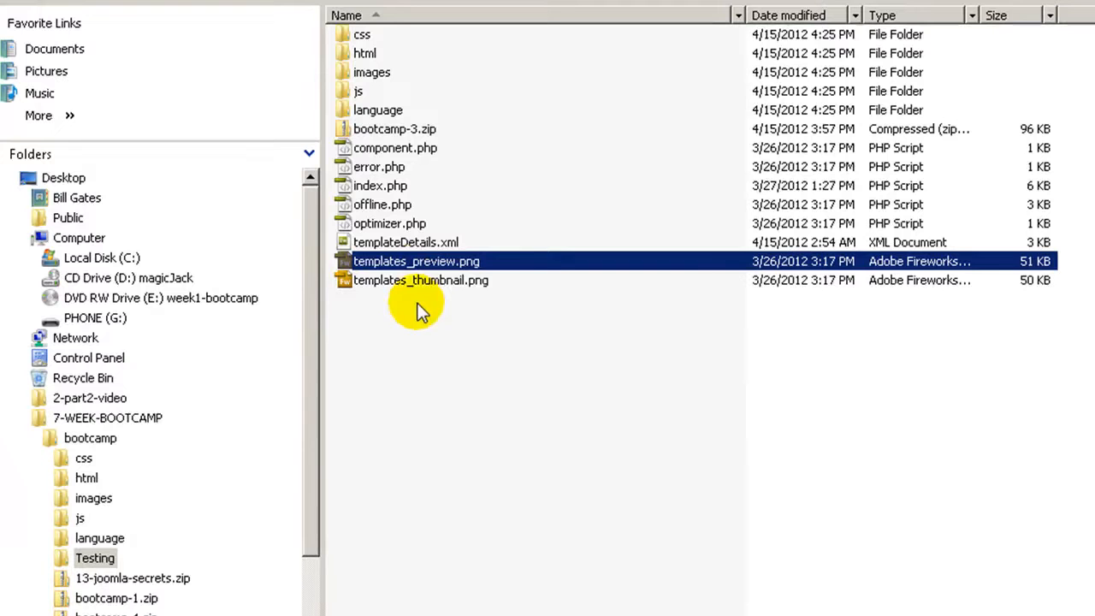
mouse_move(411, 269)
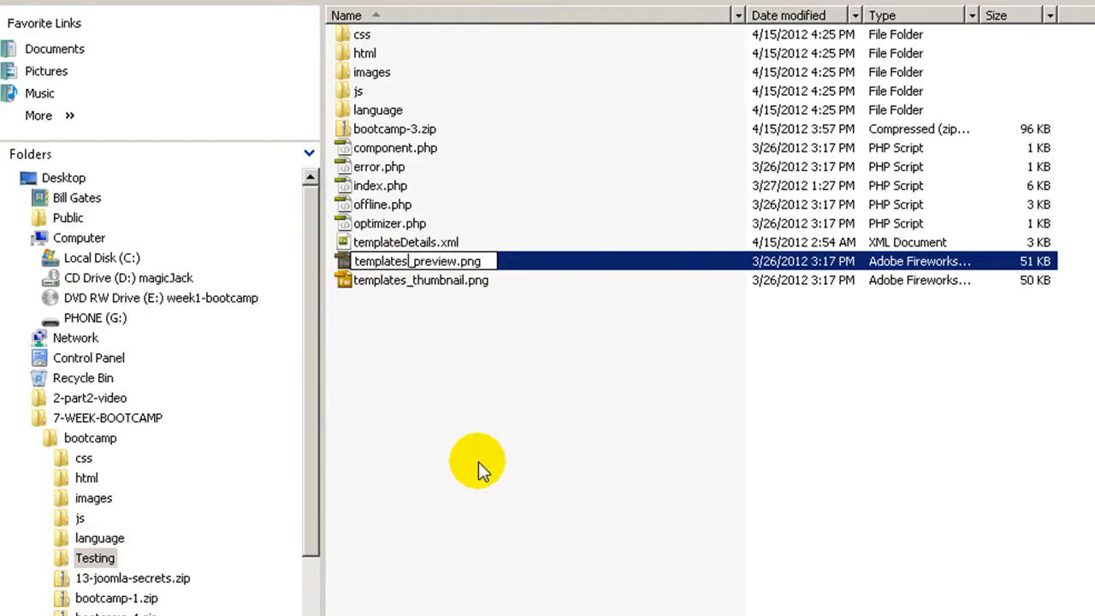
key("Return")
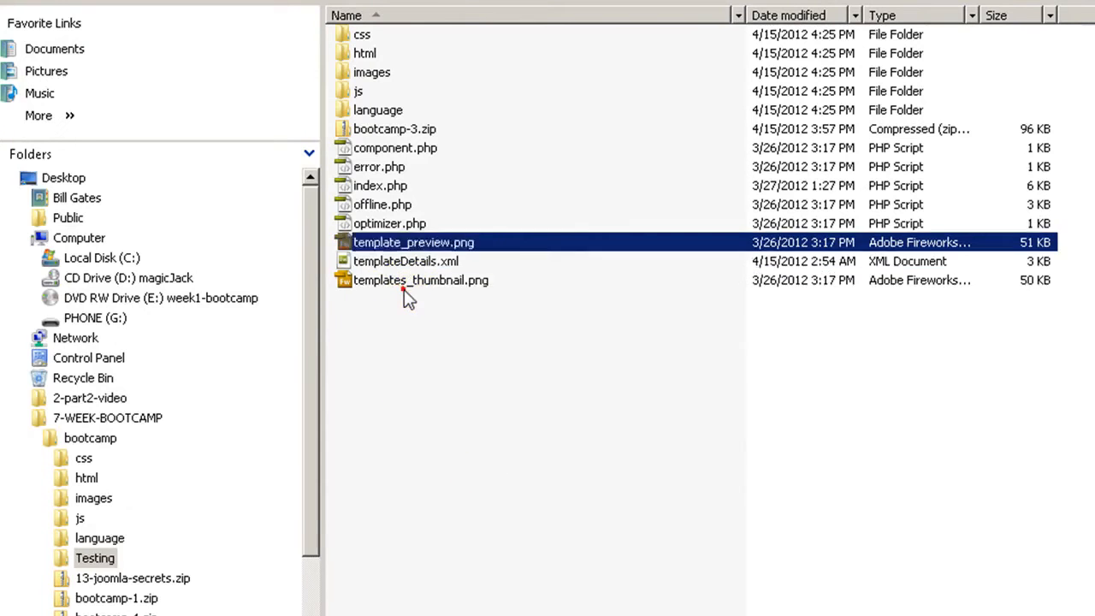
left_click(420, 280)
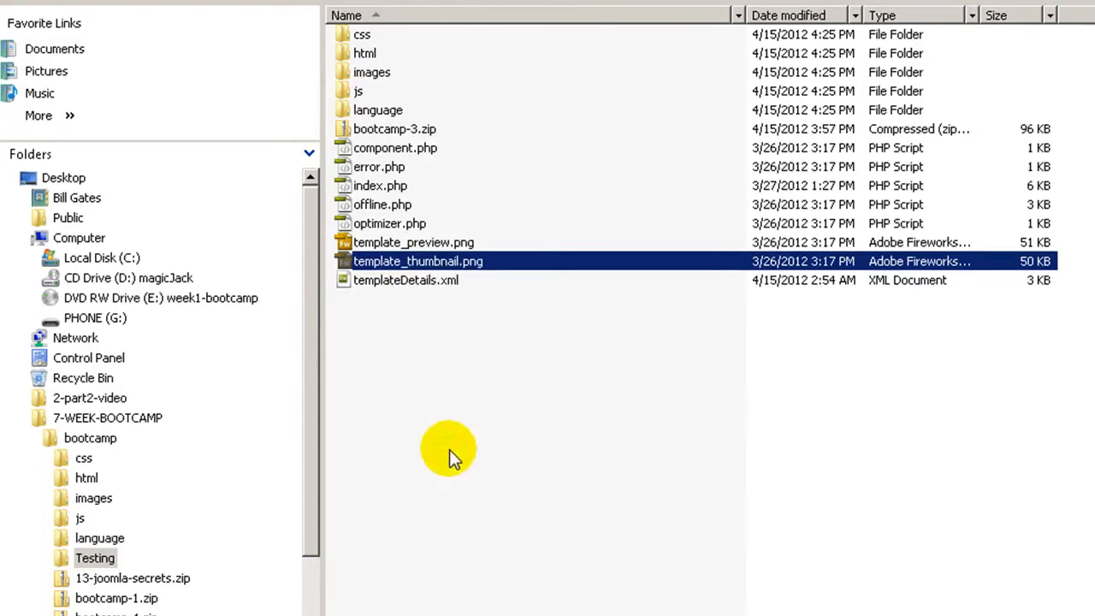
mouse_move(406, 223)
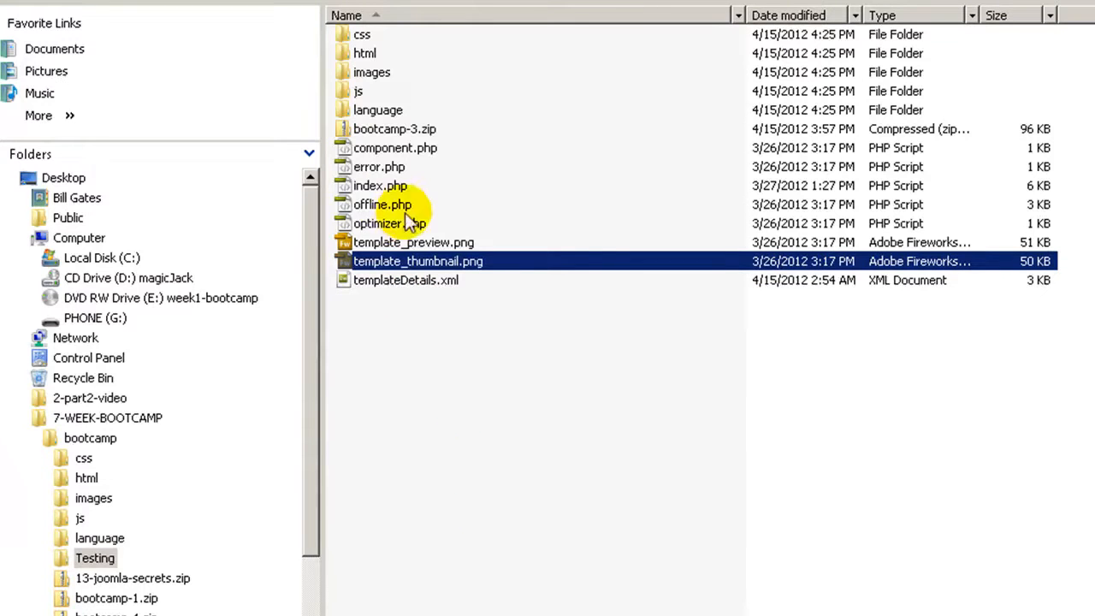
mouse_move(410, 286)
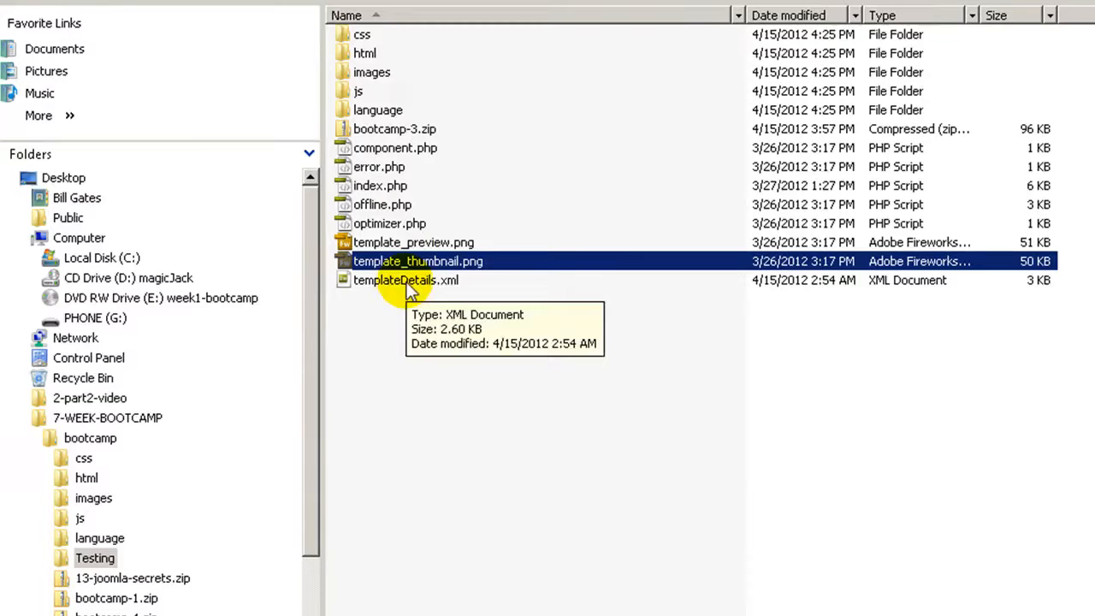
double_click(406, 280)
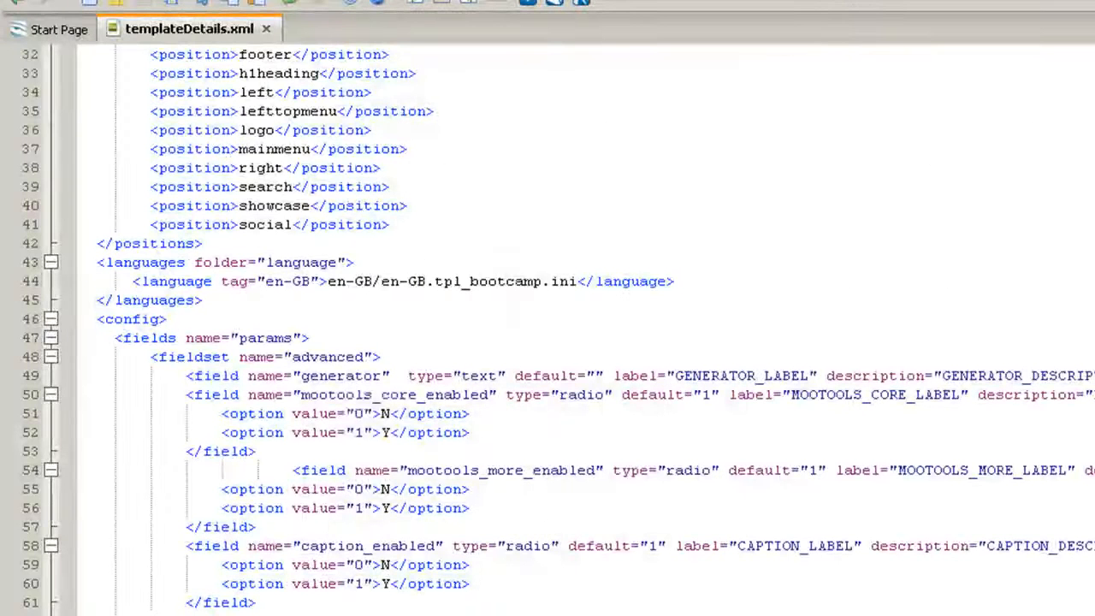
- Verify templateDetails.xml lists template_thumbnail.png and template_preview.png, then compress the files into Testing.zip
left_click(25, 4)
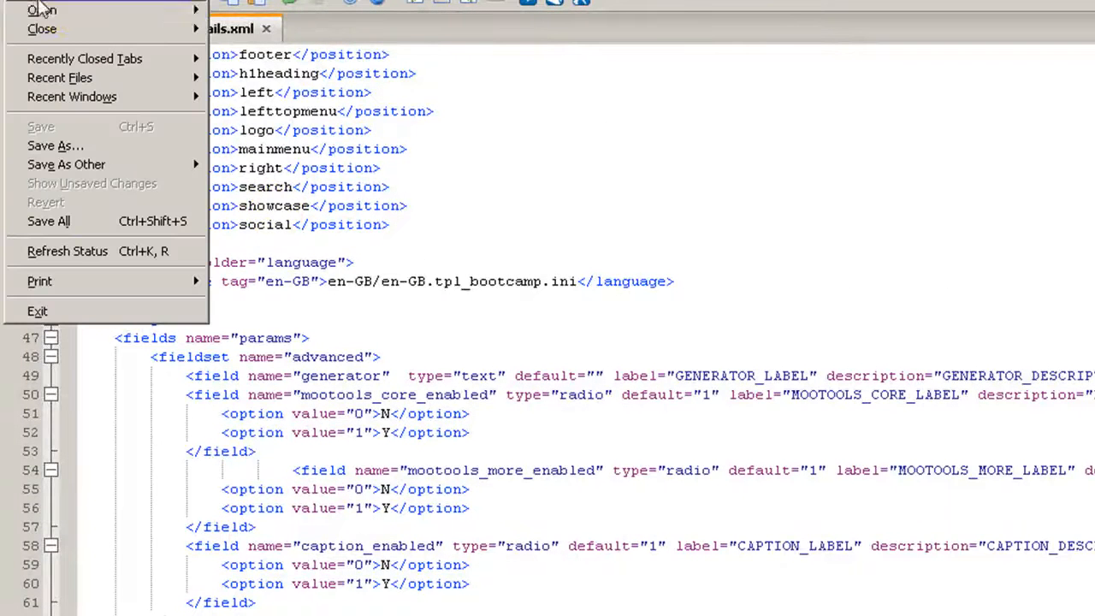
left_click(41, 10)
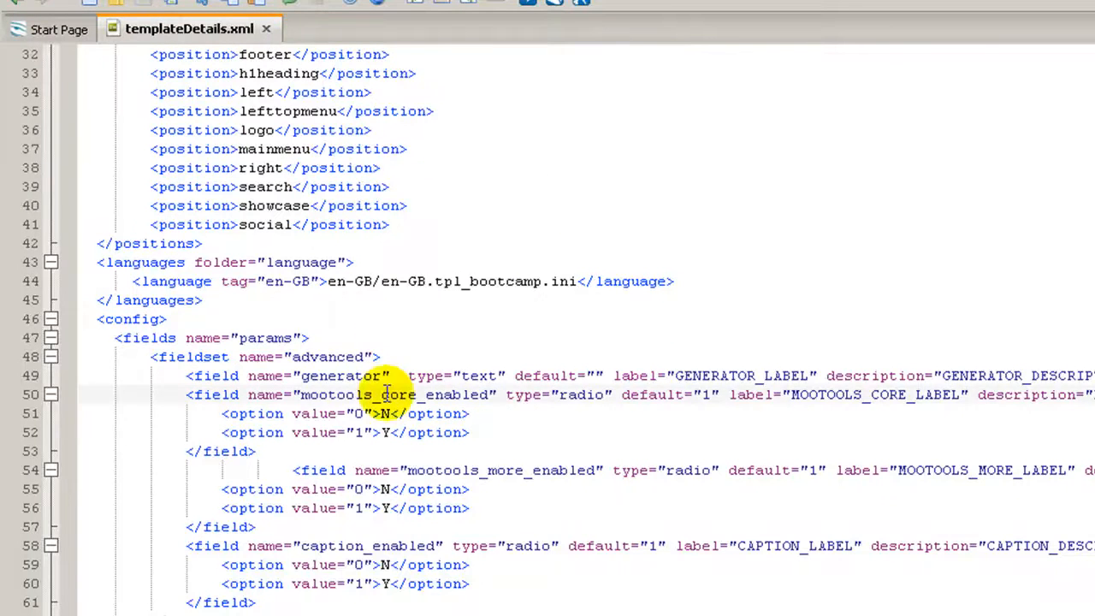
scroll("up", 3)
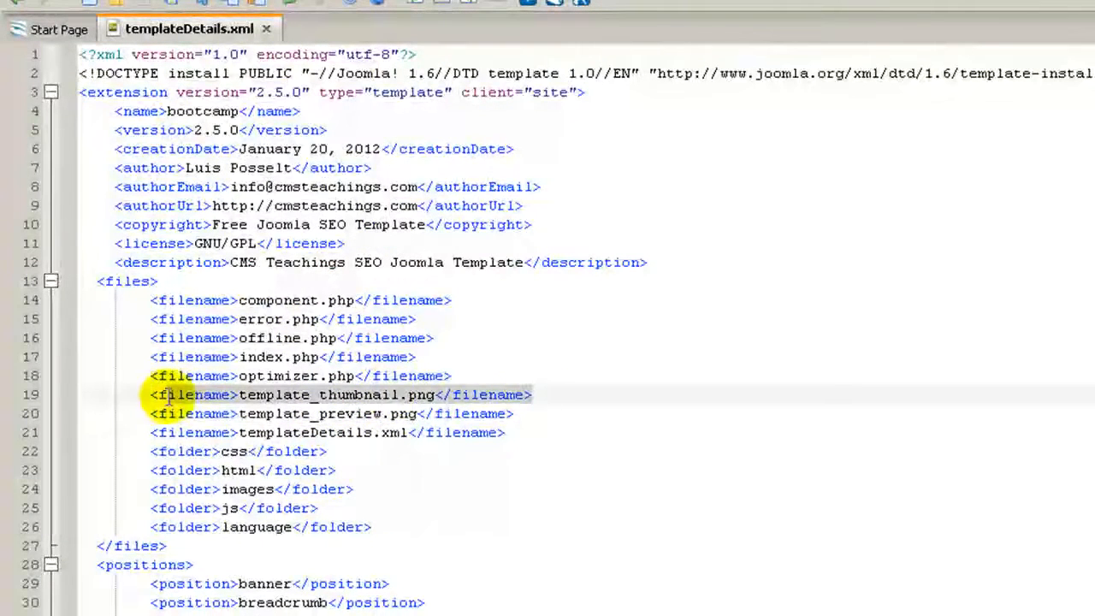
left_click(375, 394)
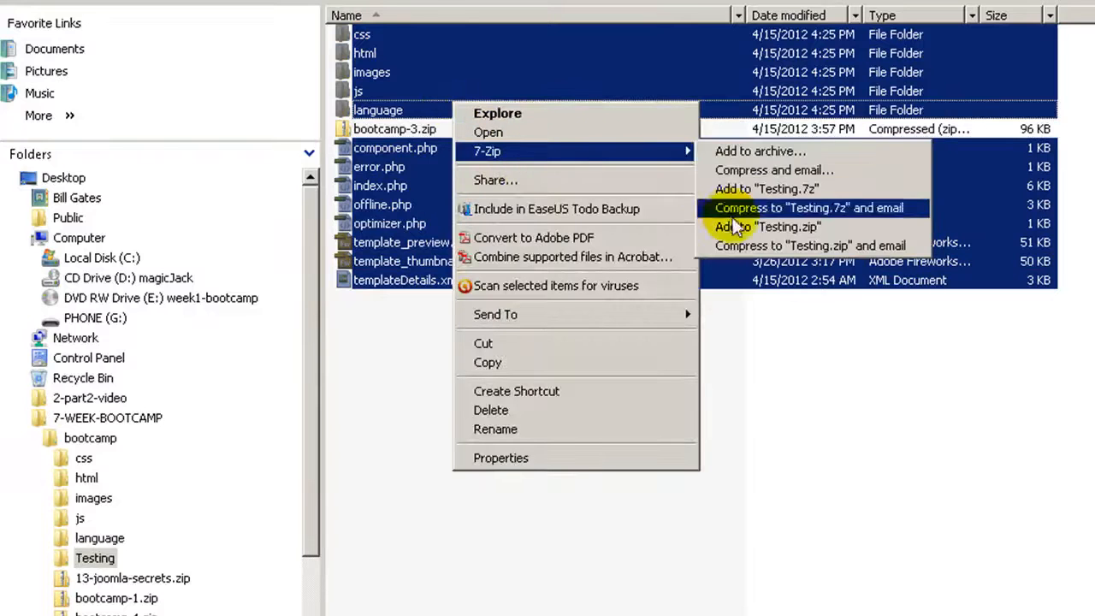
left_click(765, 227)
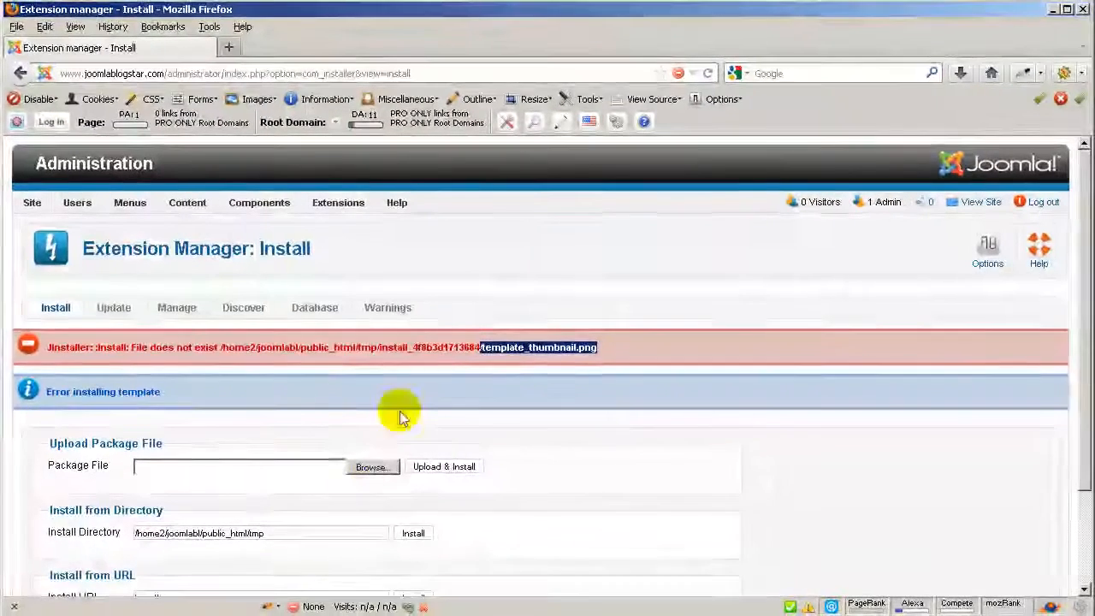
- Upload and install Testing.zip, which reports the template installed successfully
left_click(371, 466)
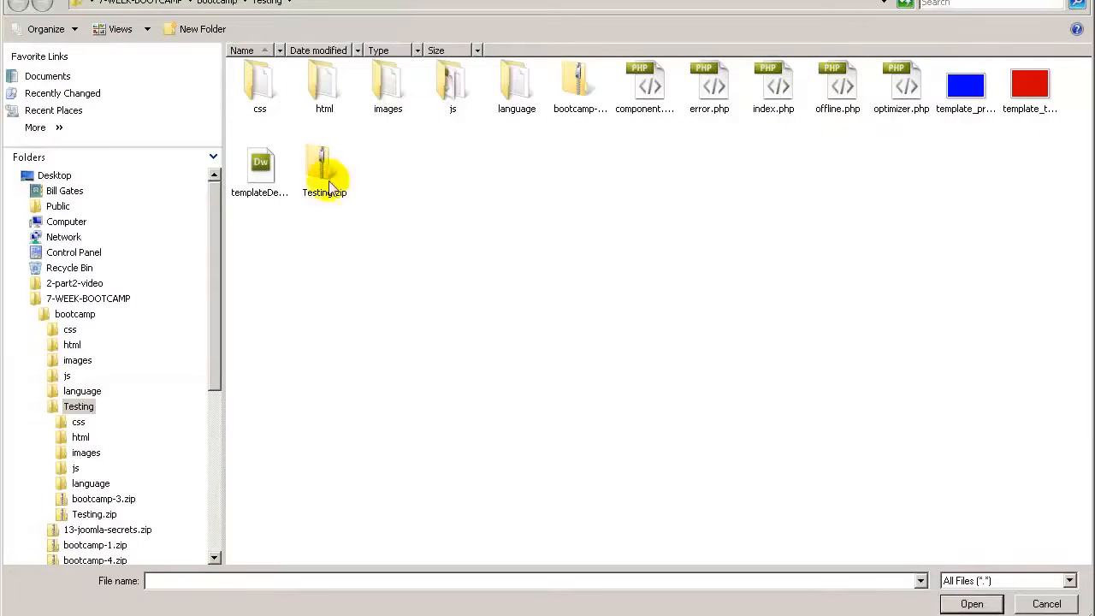
left_click(324, 167)
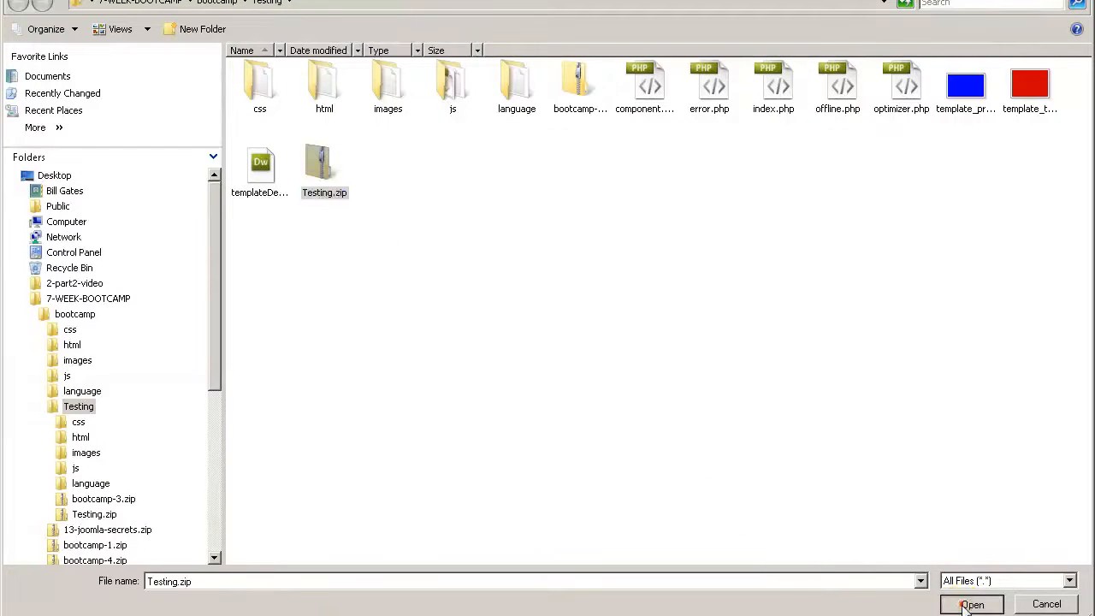
left_click(972, 604)
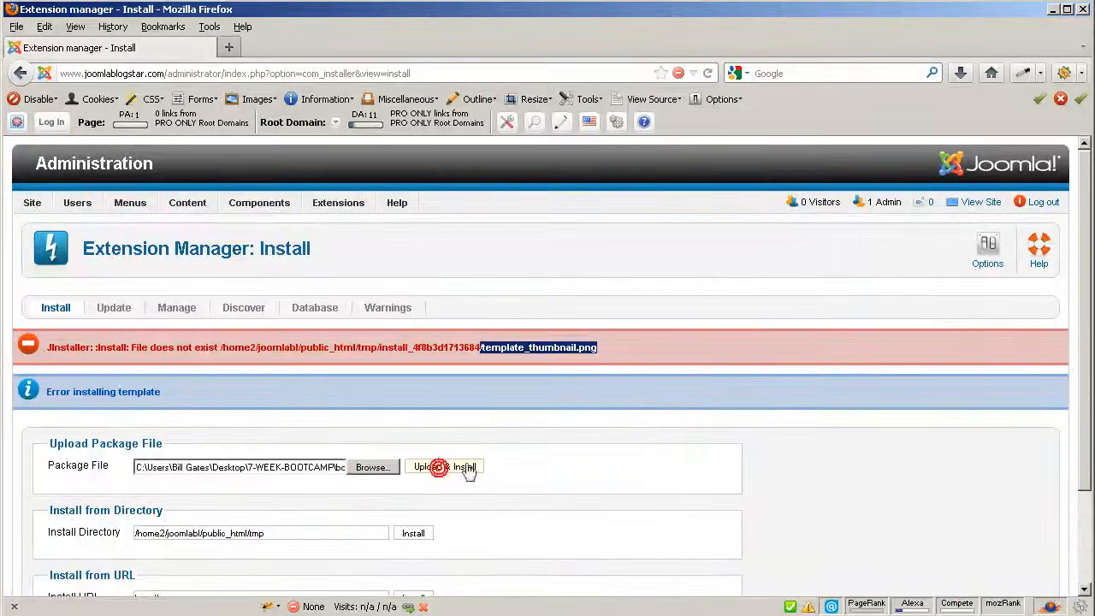
left_click(443, 466)
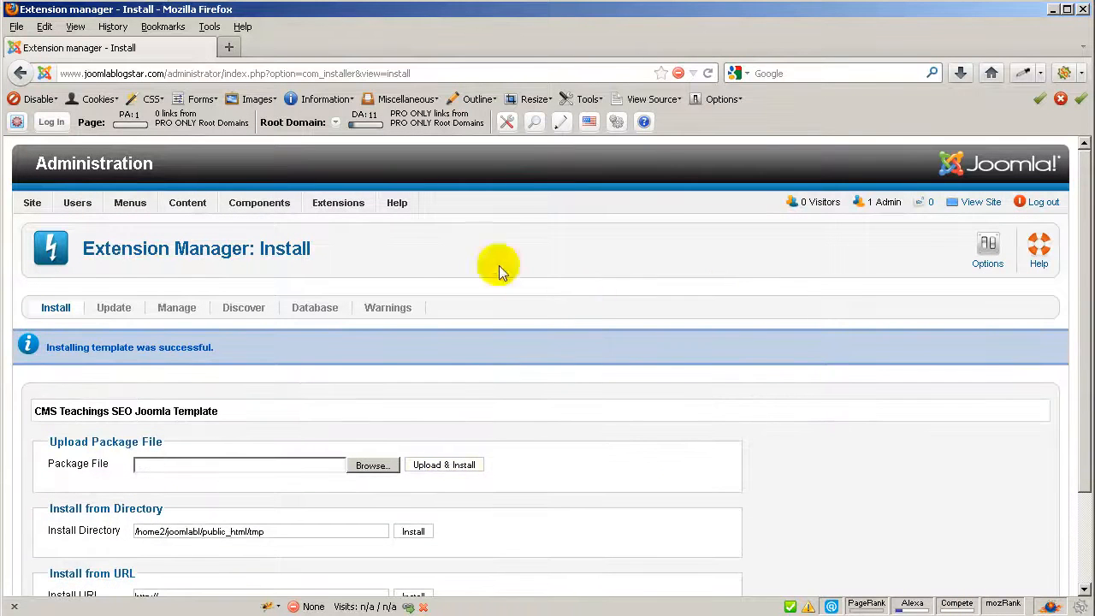
left_click(338, 203)
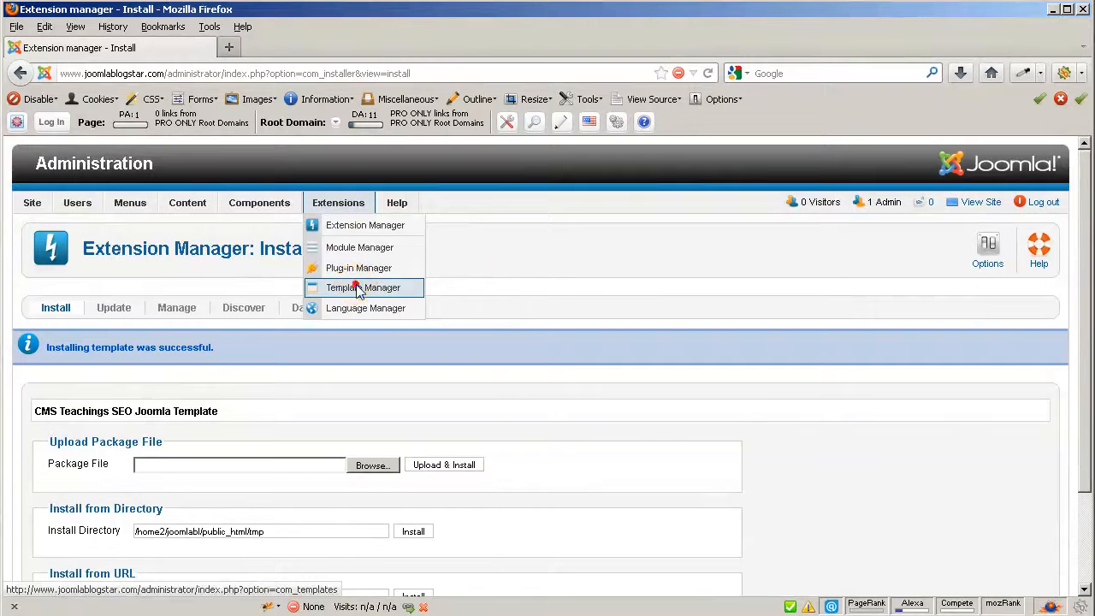
- Tick bootcamp - Default in the template styles list and make it the site default
left_click(362, 287)
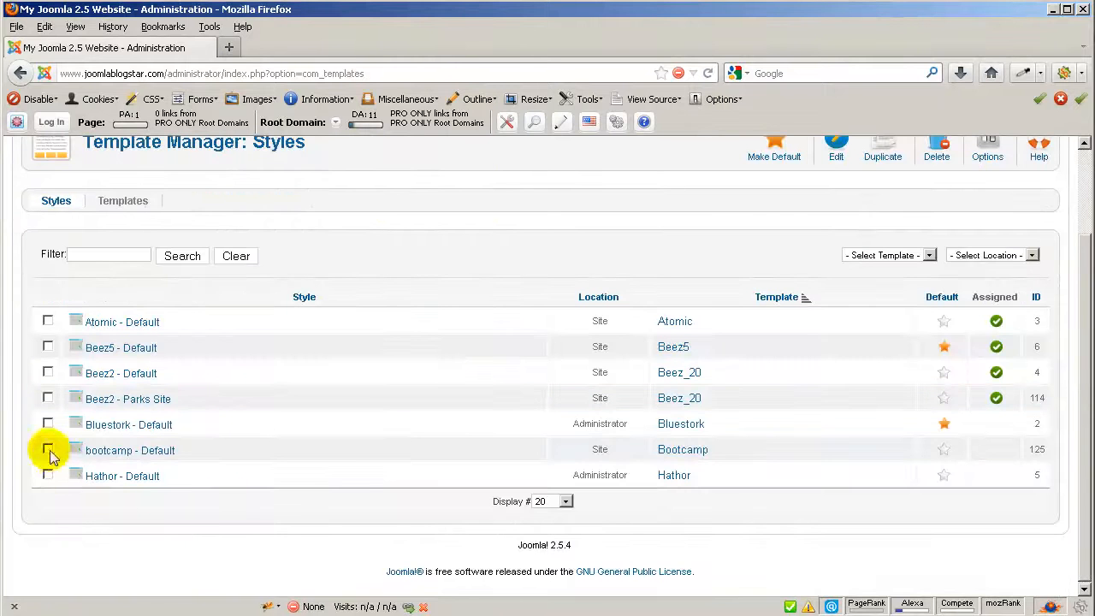
left_click(48, 450)
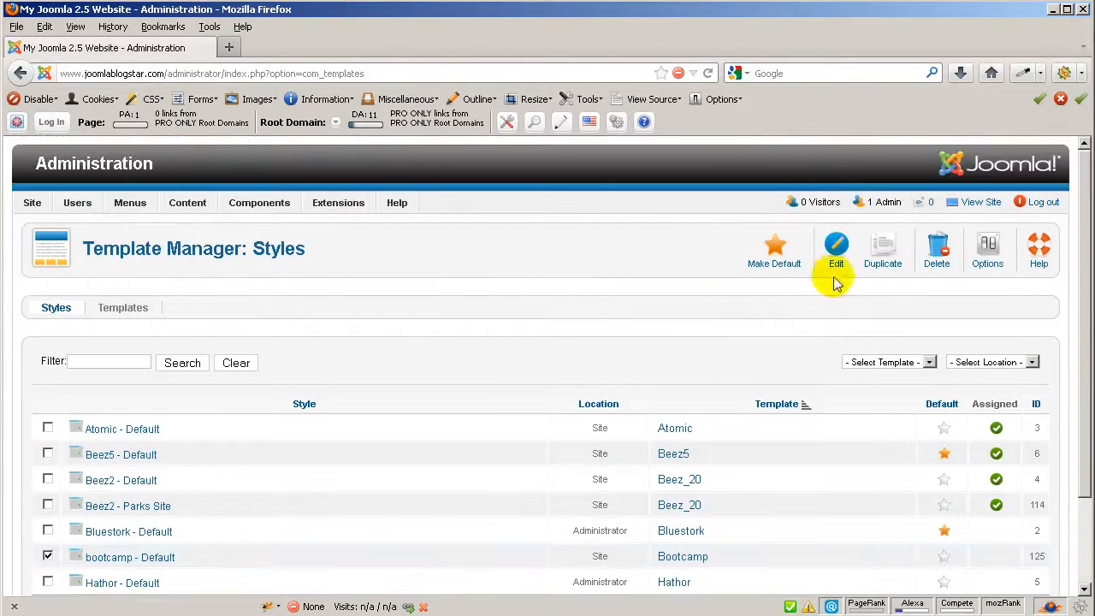
mouse_move(776, 262)
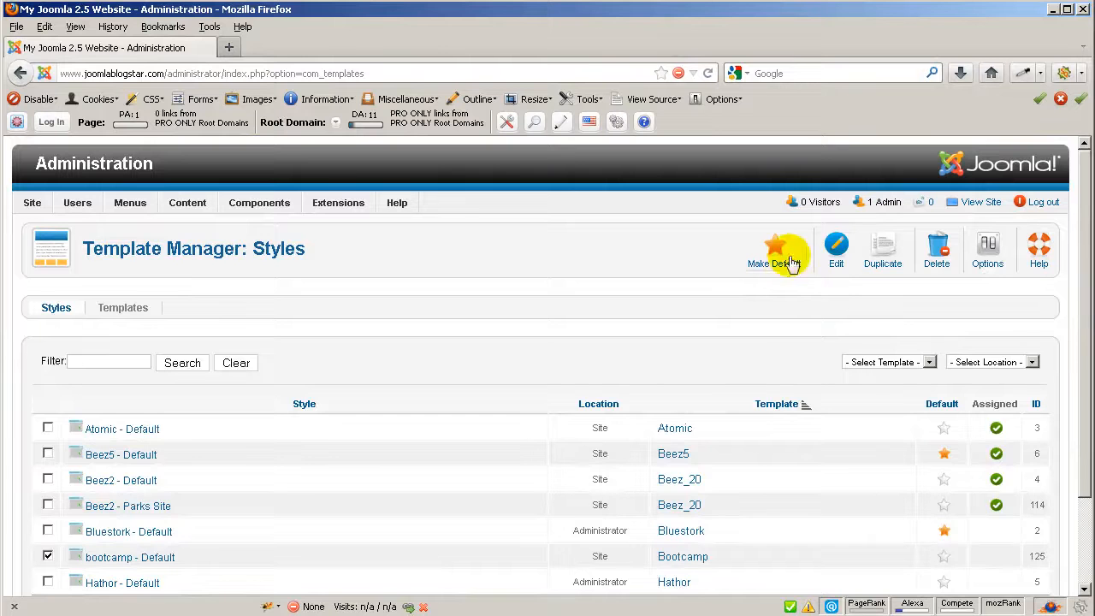
left_click(774, 248)
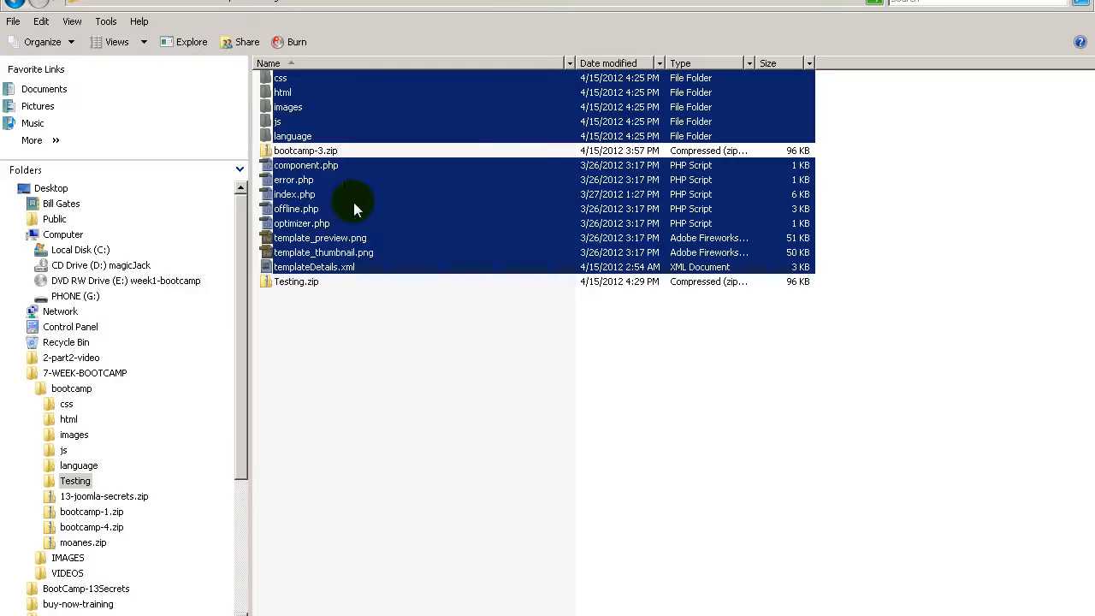
mouse_move(354, 209)
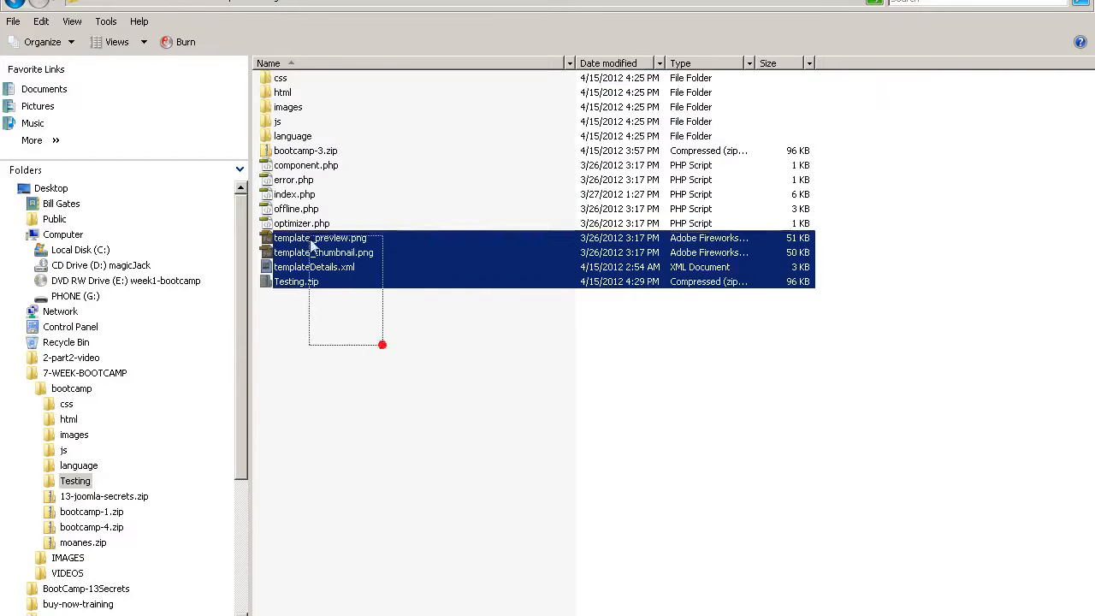
- Select all files in the Testing folder before previewing the Joomla Bootcamp front end
key("ctrl+a")
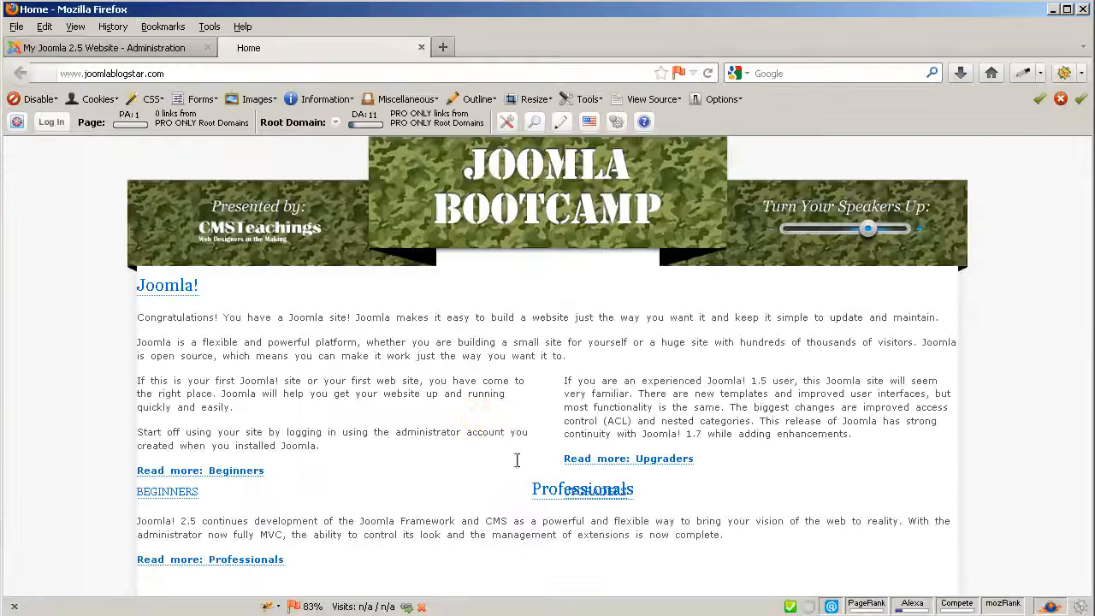
- Back in administration, restore Beez5 - Default as the site default and bring up the Extensions menu
left_click(111, 47)
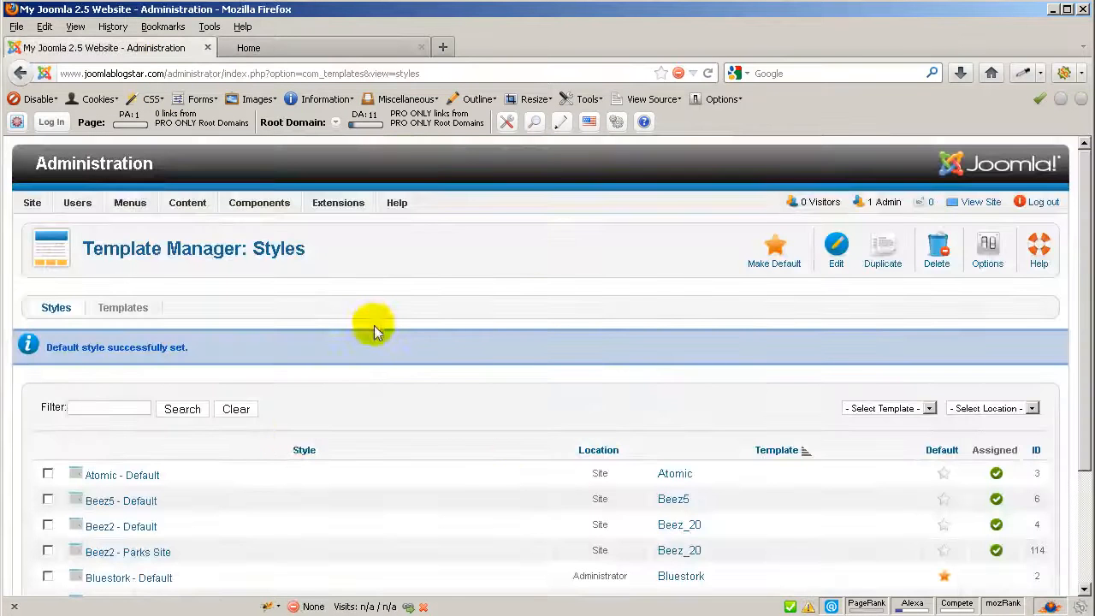
scroll("down", 3)
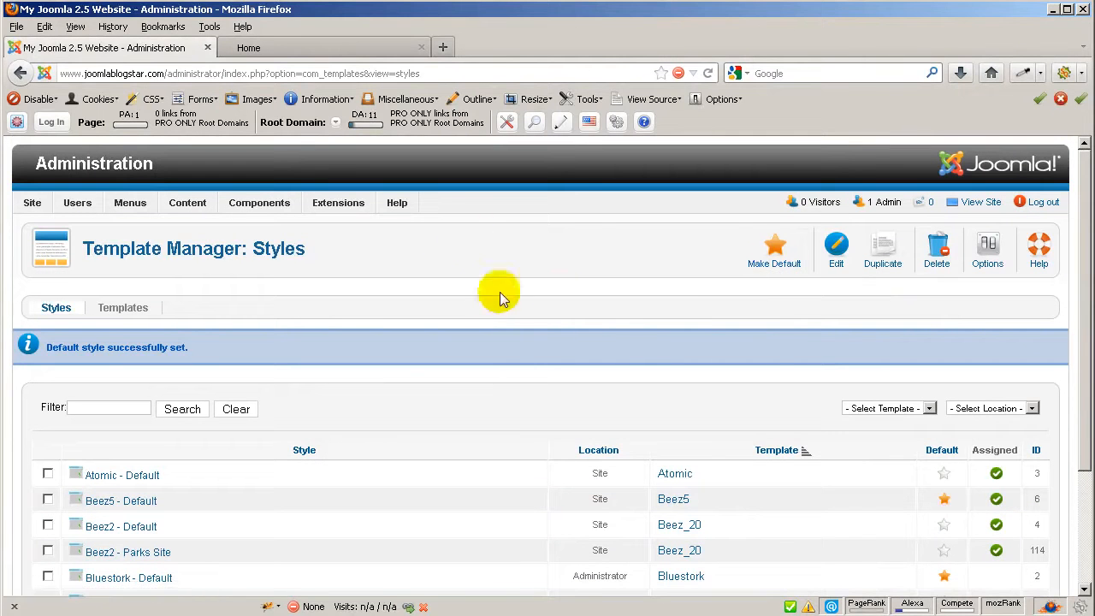
left_click(338, 203)
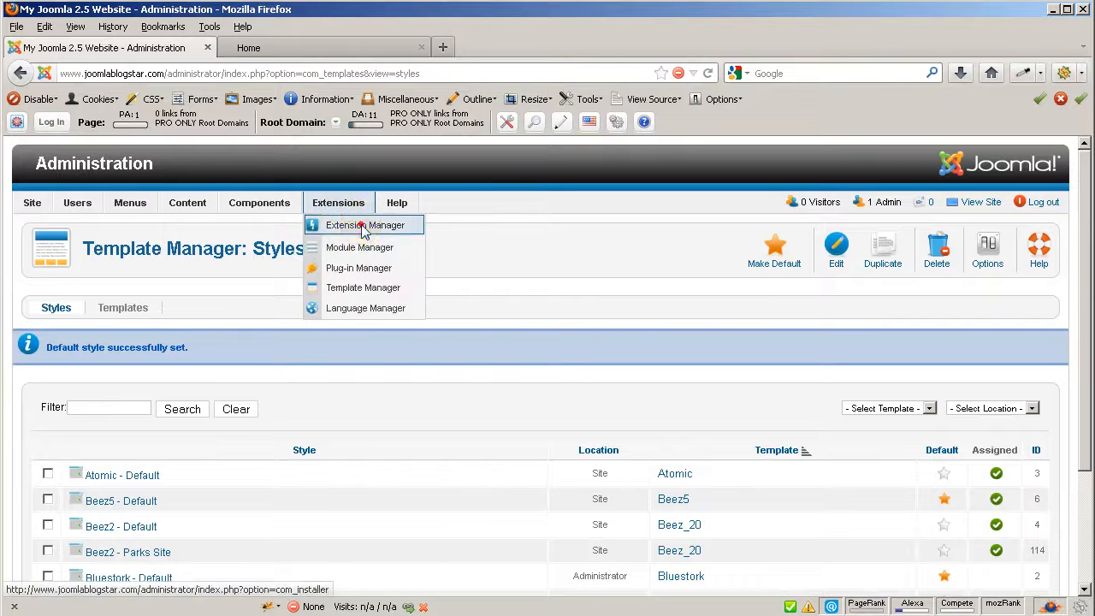
- Select the bootcamp template in the Extension Manager's Manage list for uninstalling
left_click(365, 225)
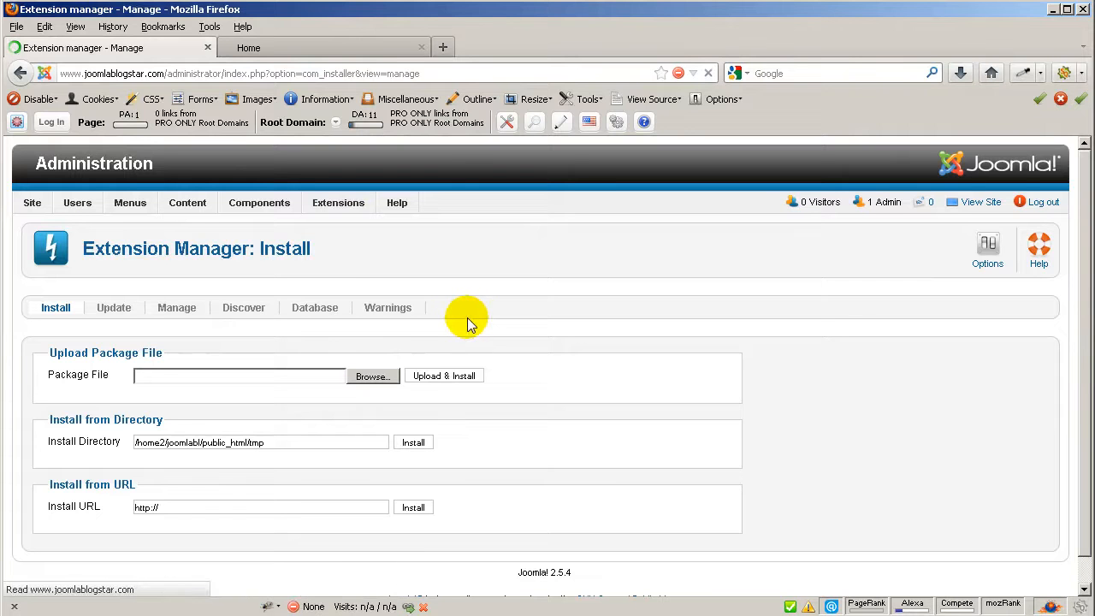
left_click(177, 307)
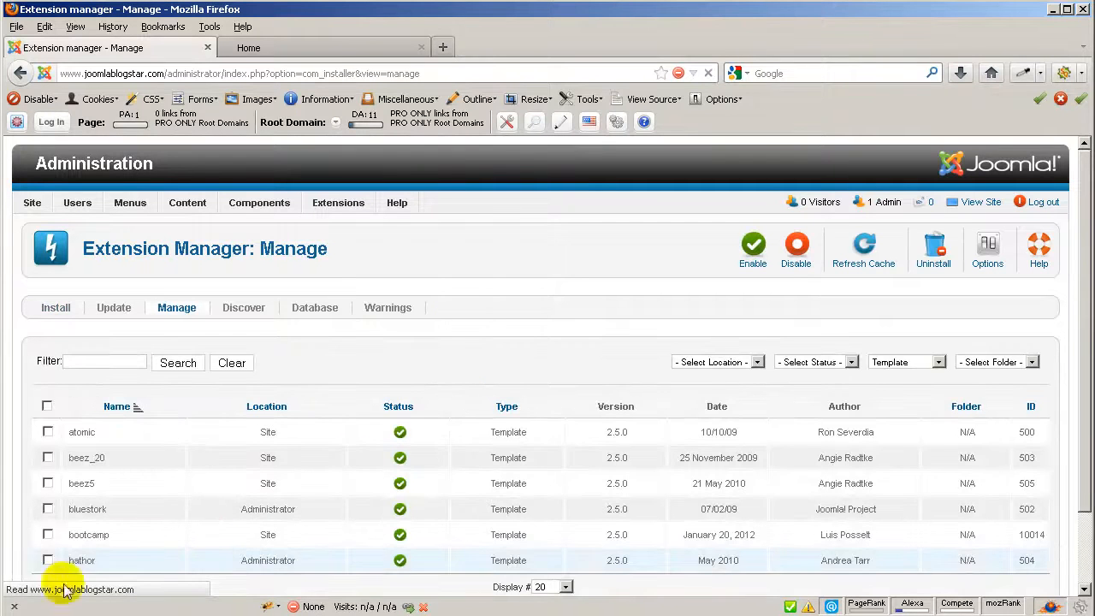
left_click(47, 533)
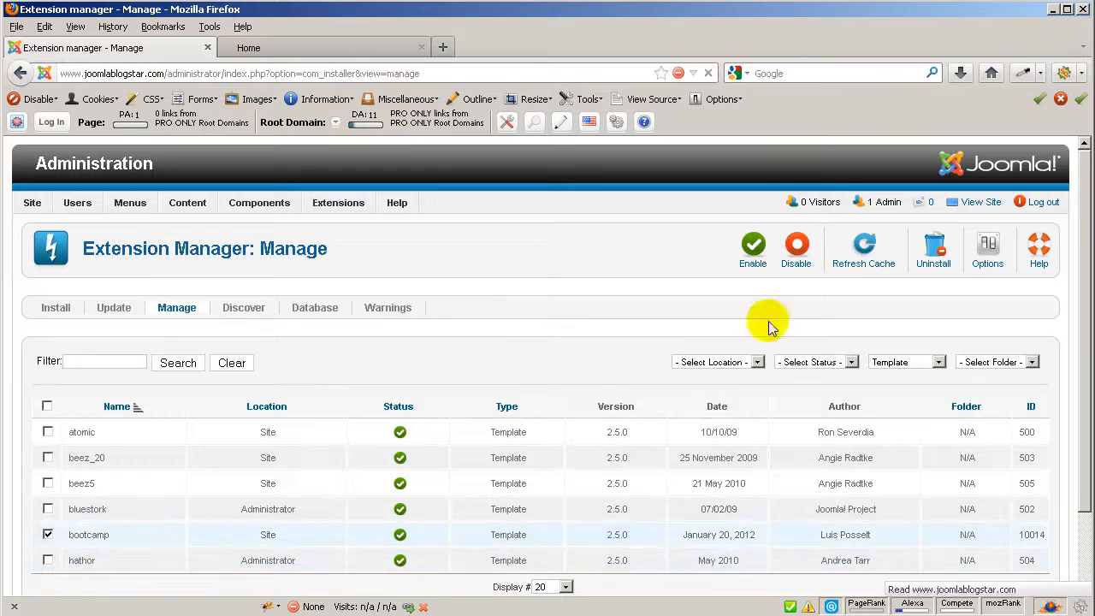
mouse_move(516, 204)
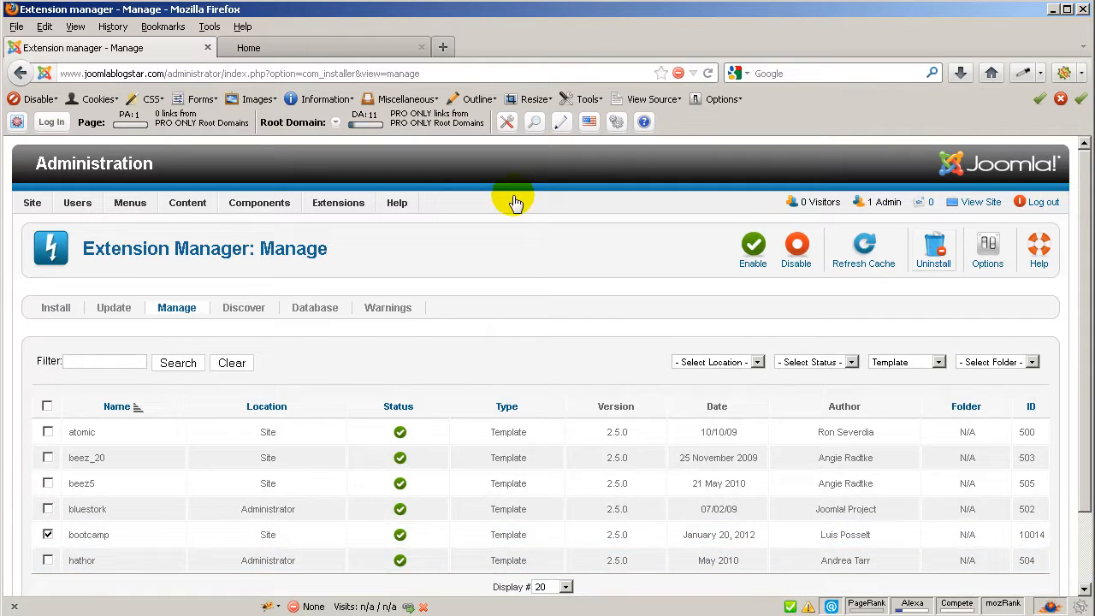